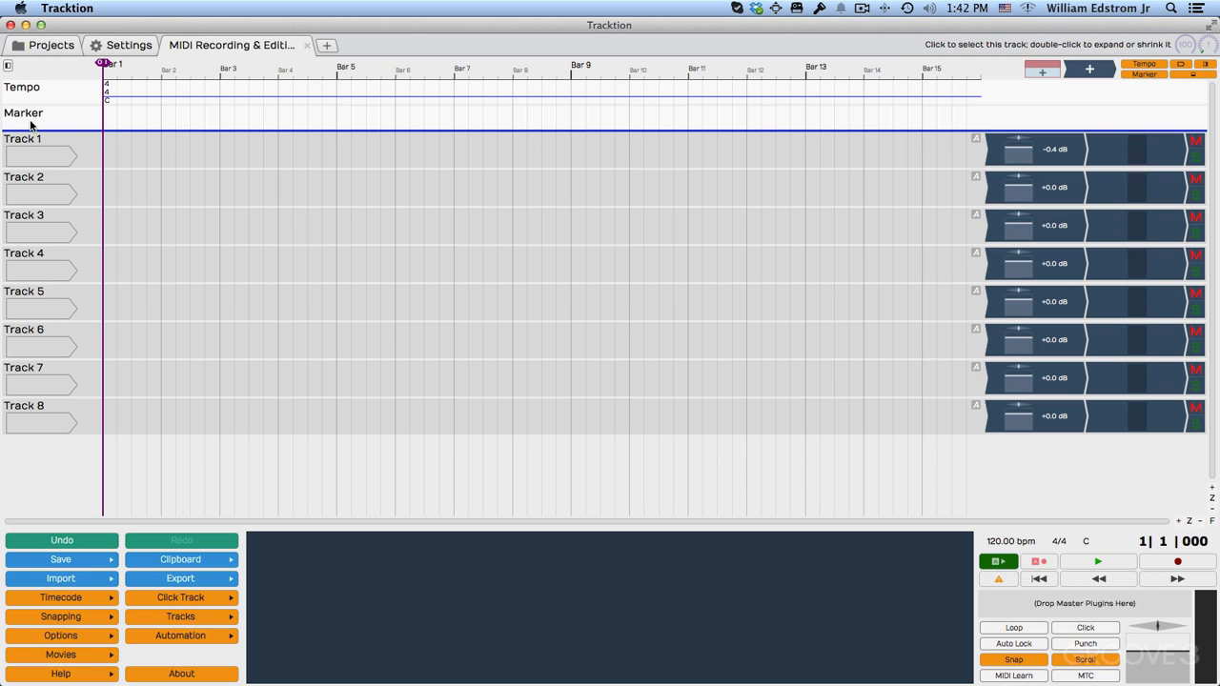
# - Choose the Xkey MIDI keyboard as Track 1's input device
pyautogui.click(40, 156)
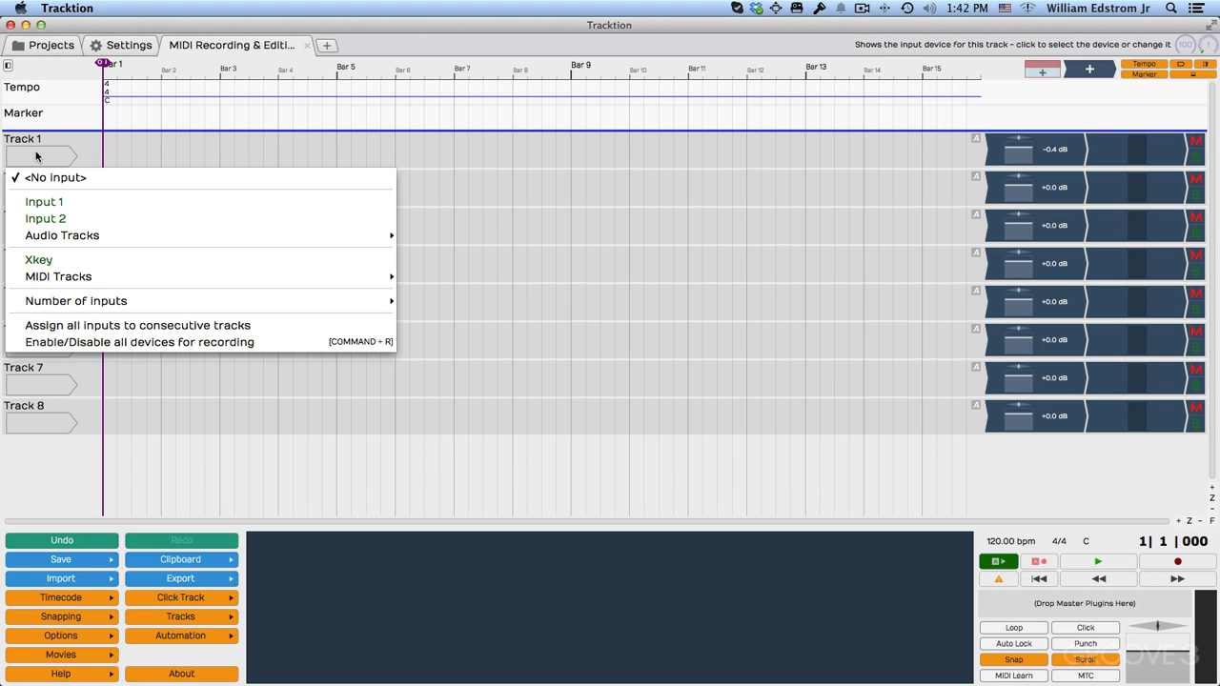
pyautogui.moveTo(38, 259)
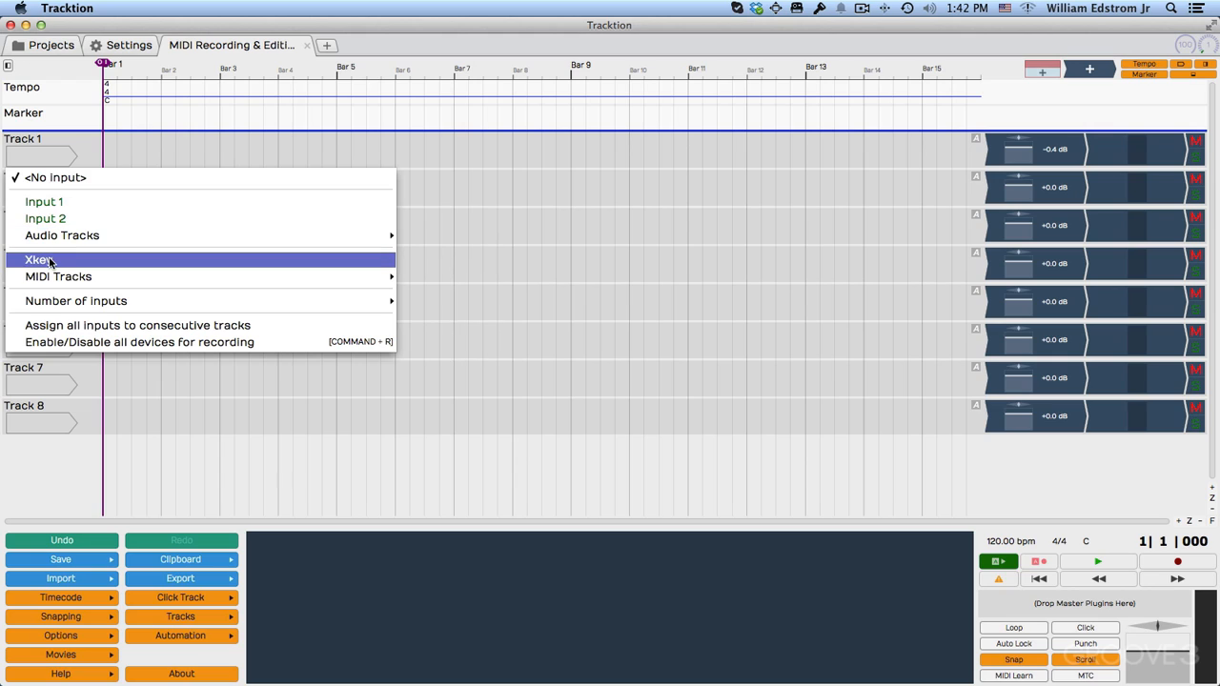
pyautogui.moveTo(66, 265)
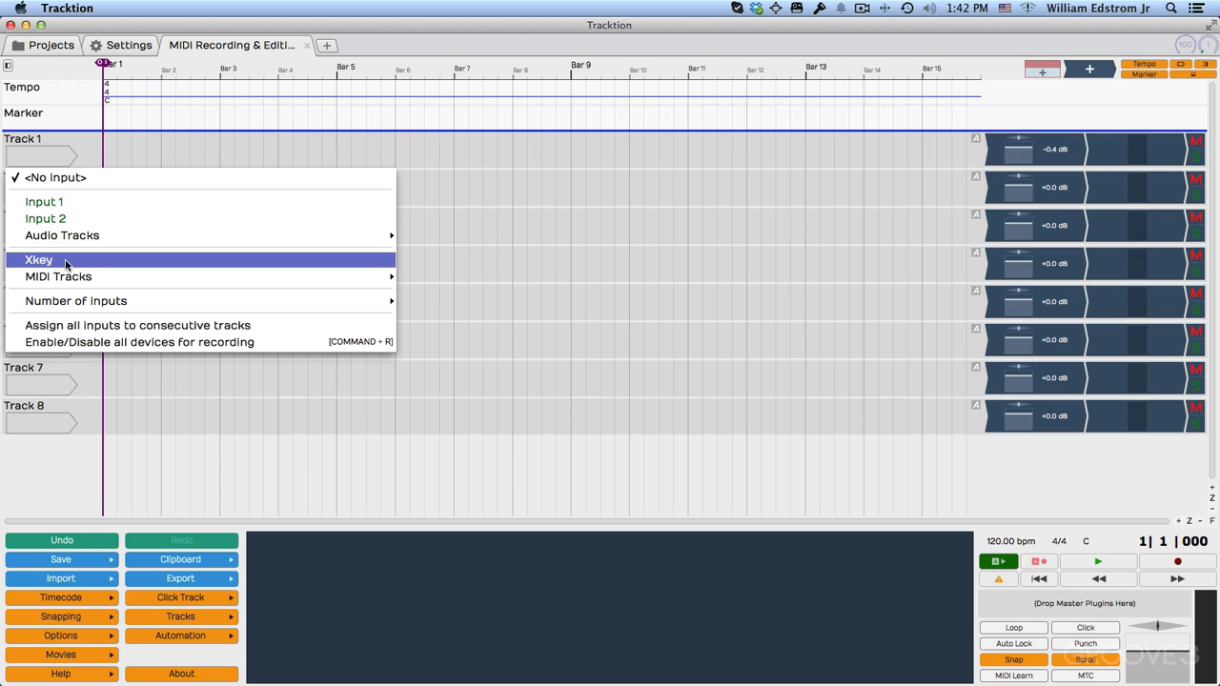
pyautogui.click(38, 259)
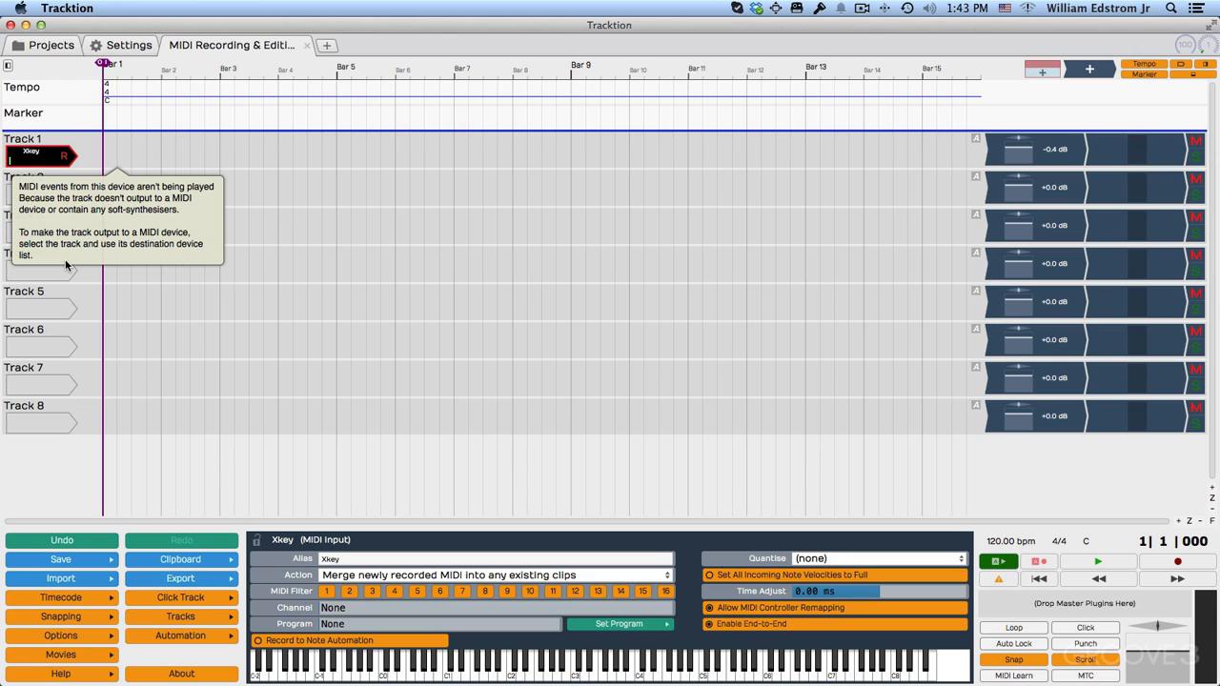
pyautogui.moveTo(15, 67)
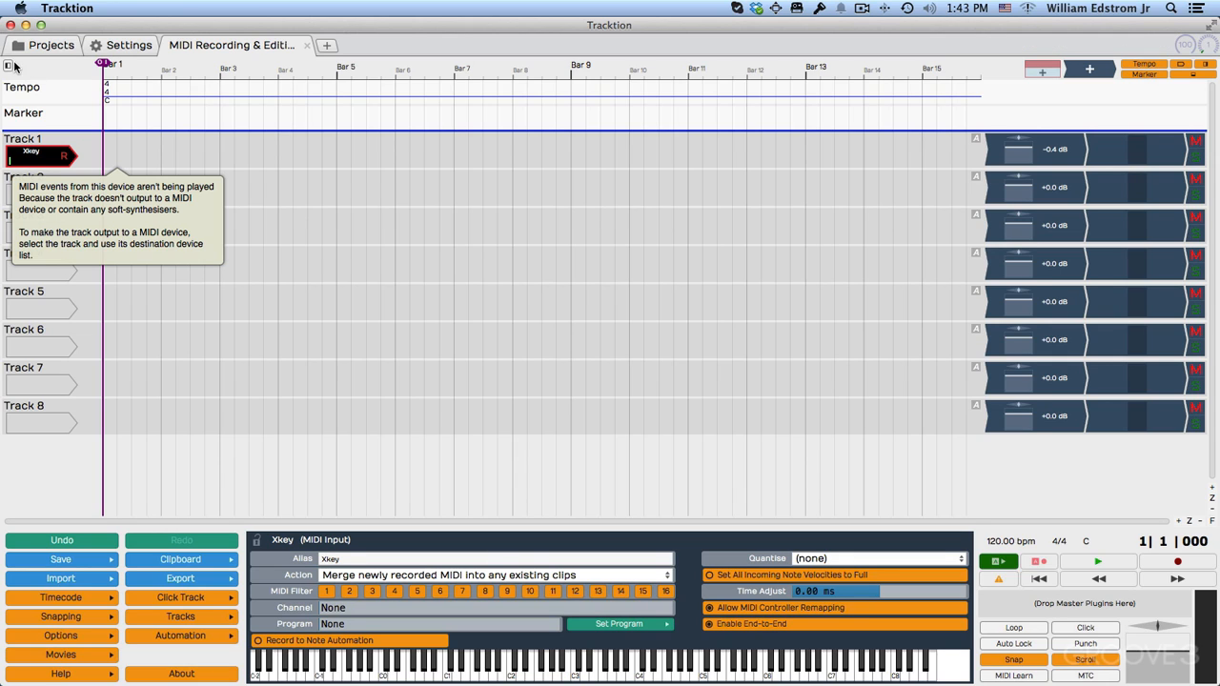
# - Load the EZkeys synth from the browser's plugin list onto Track 1 and show its interface
pyautogui.click(27, 65)
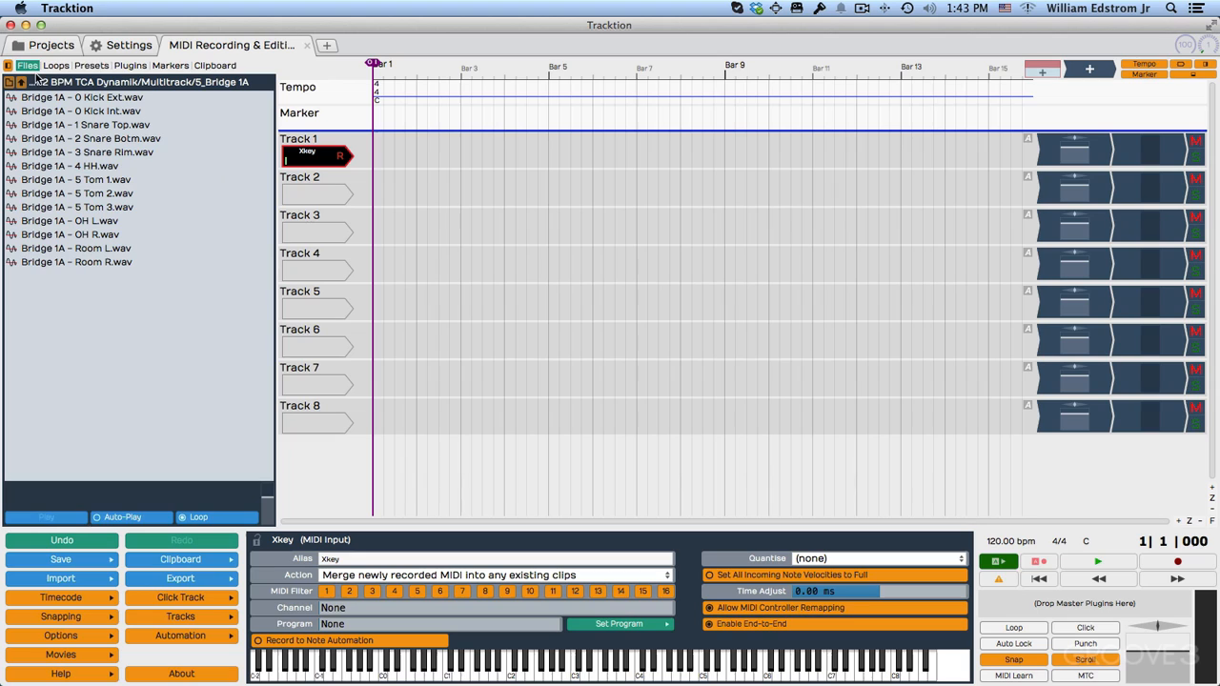
pyautogui.click(129, 65)
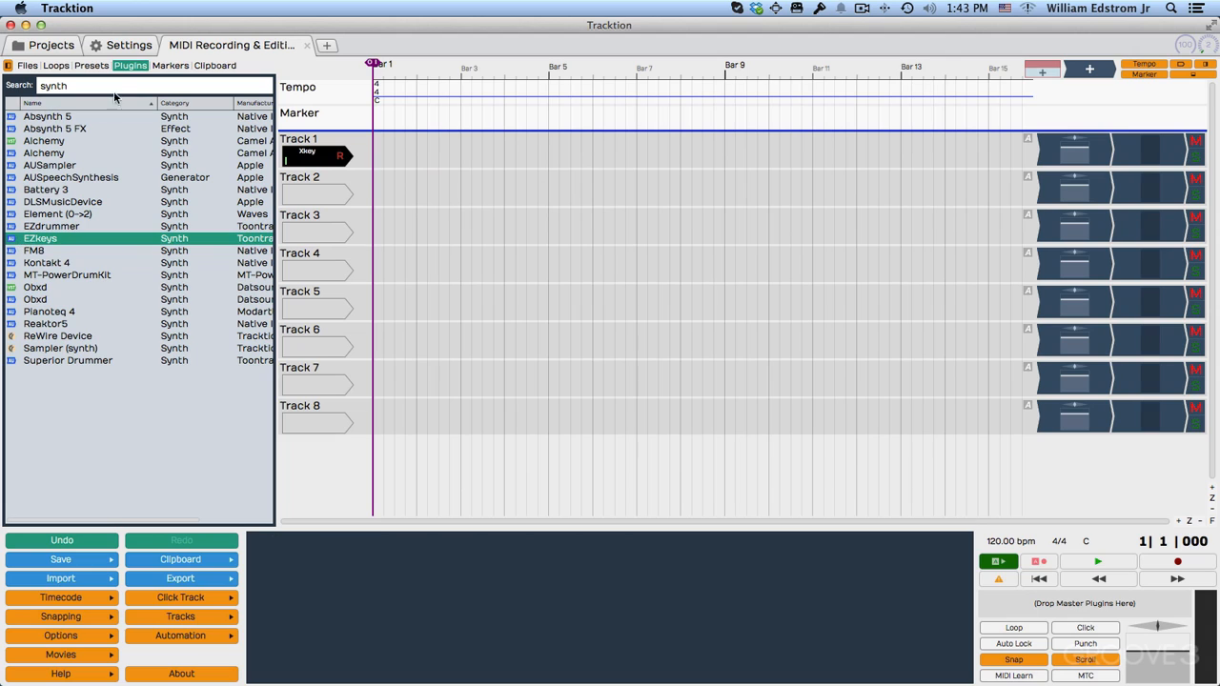
pyautogui.moveTo(40, 239); pyautogui.dragTo(467, 255)
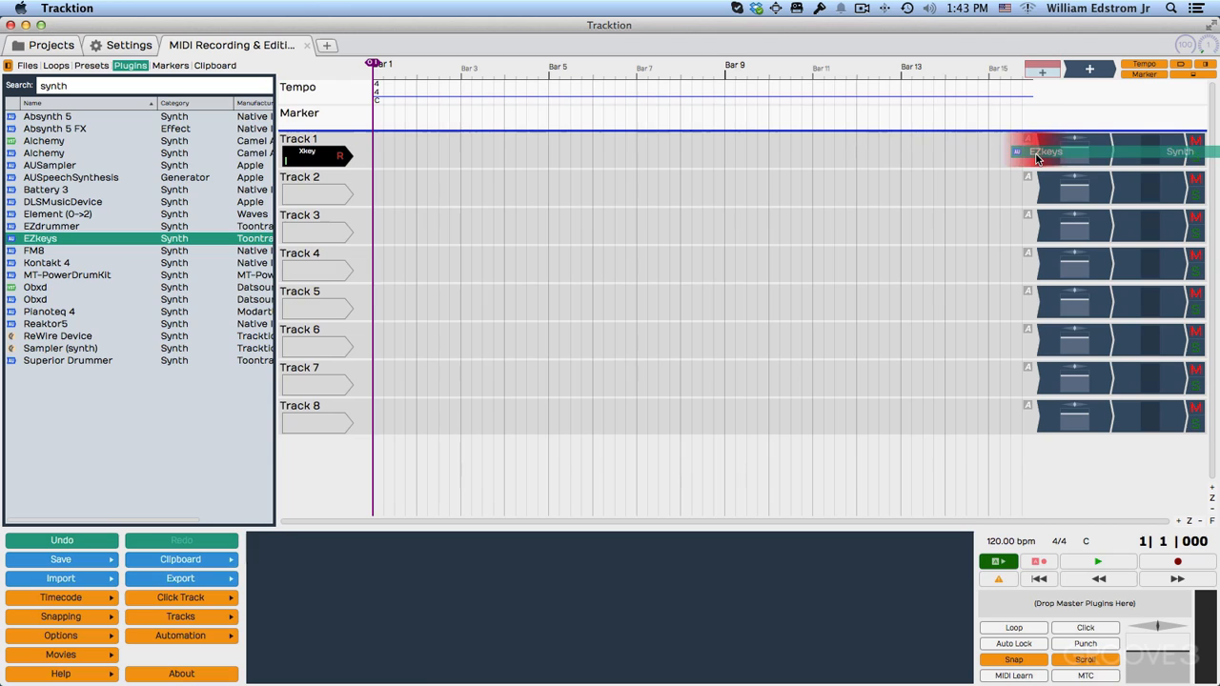
pyautogui.doubleClick(1044, 153)
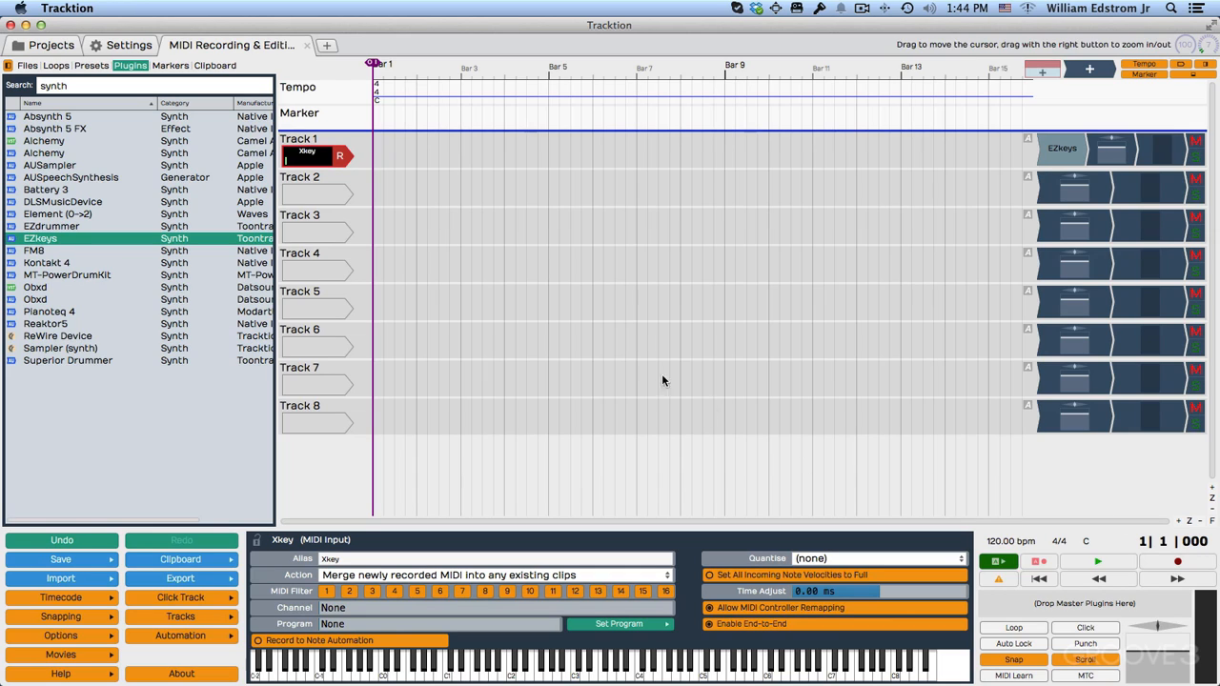
pyautogui.moveTo(652, 373)
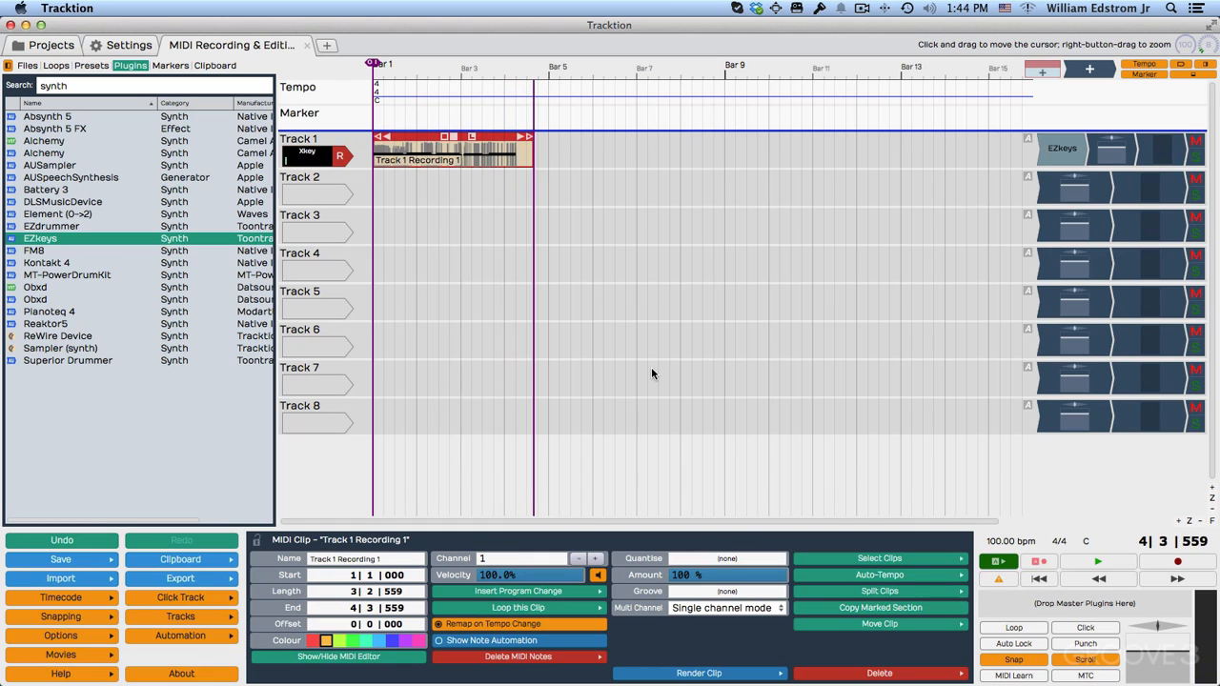
pyautogui.moveTo(417, 164)
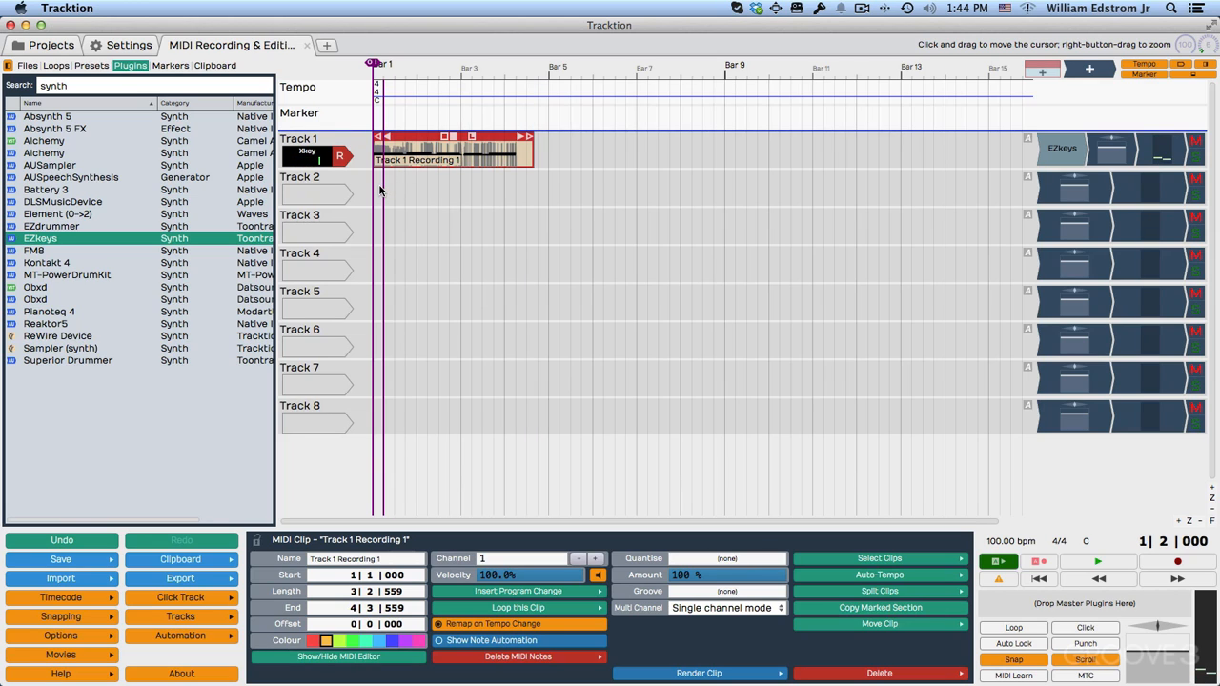
# - Play back the recorded clip, enable the metronome click options, and select the clip on Track 1
pyautogui.click(1098, 560)
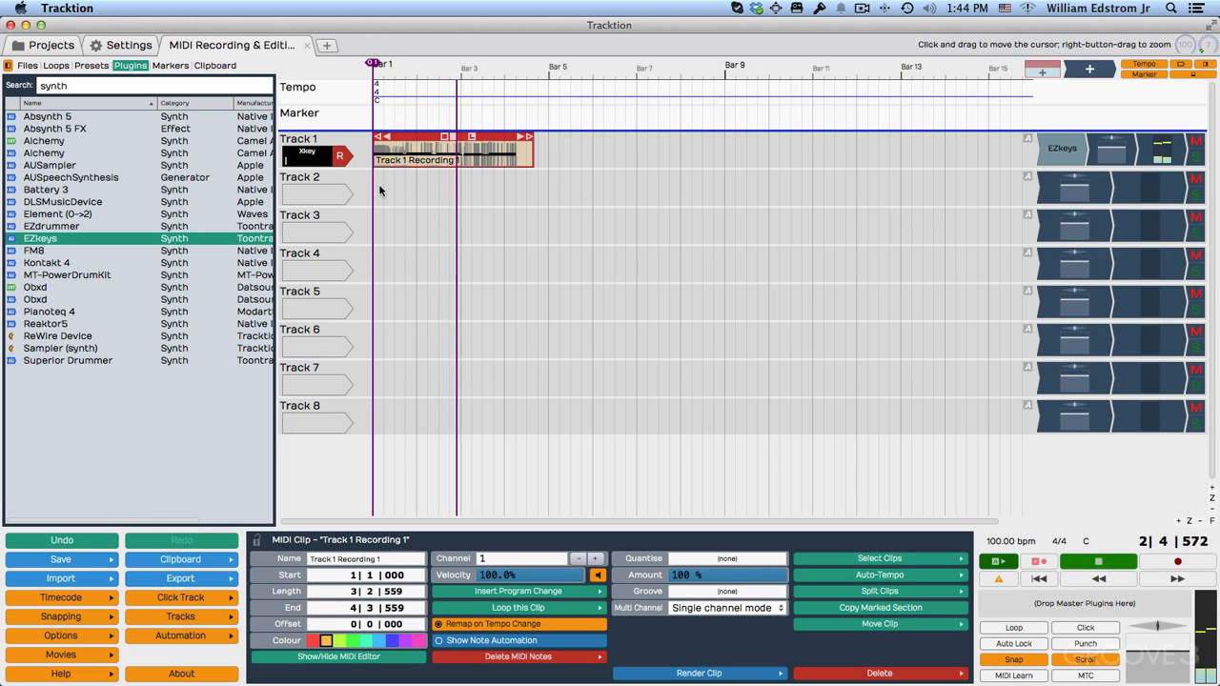
pyautogui.click(1098, 561)
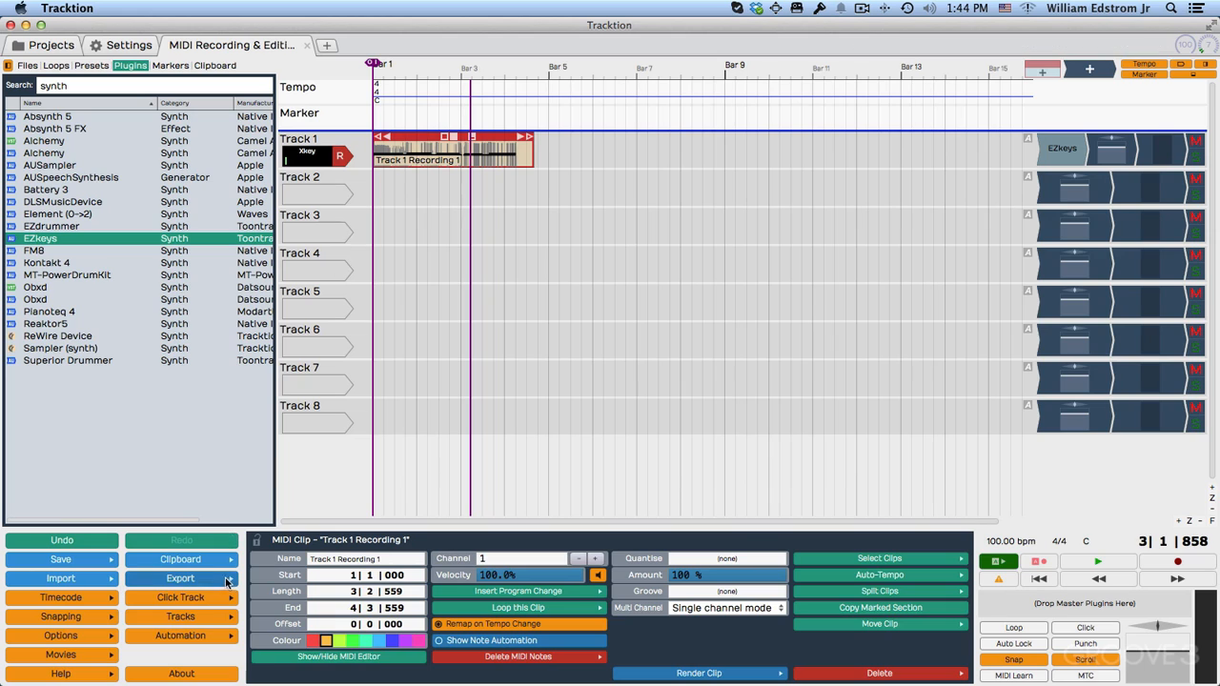
pyautogui.click(179, 599)
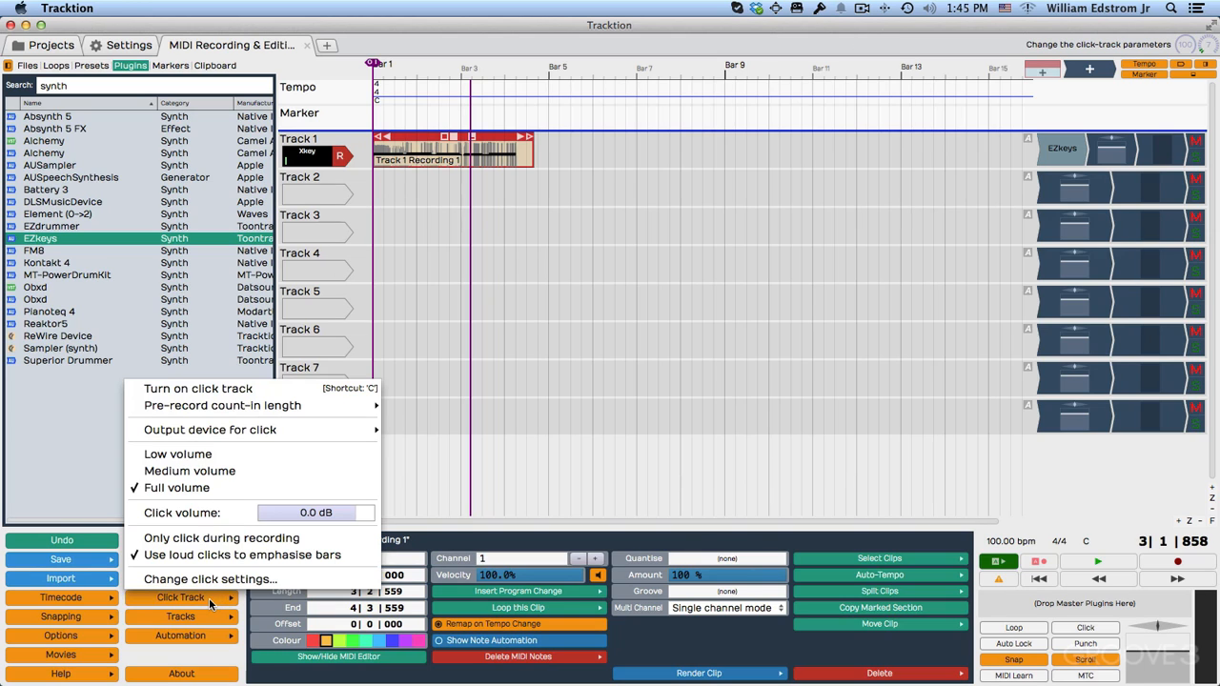
pyautogui.moveTo(190, 471)
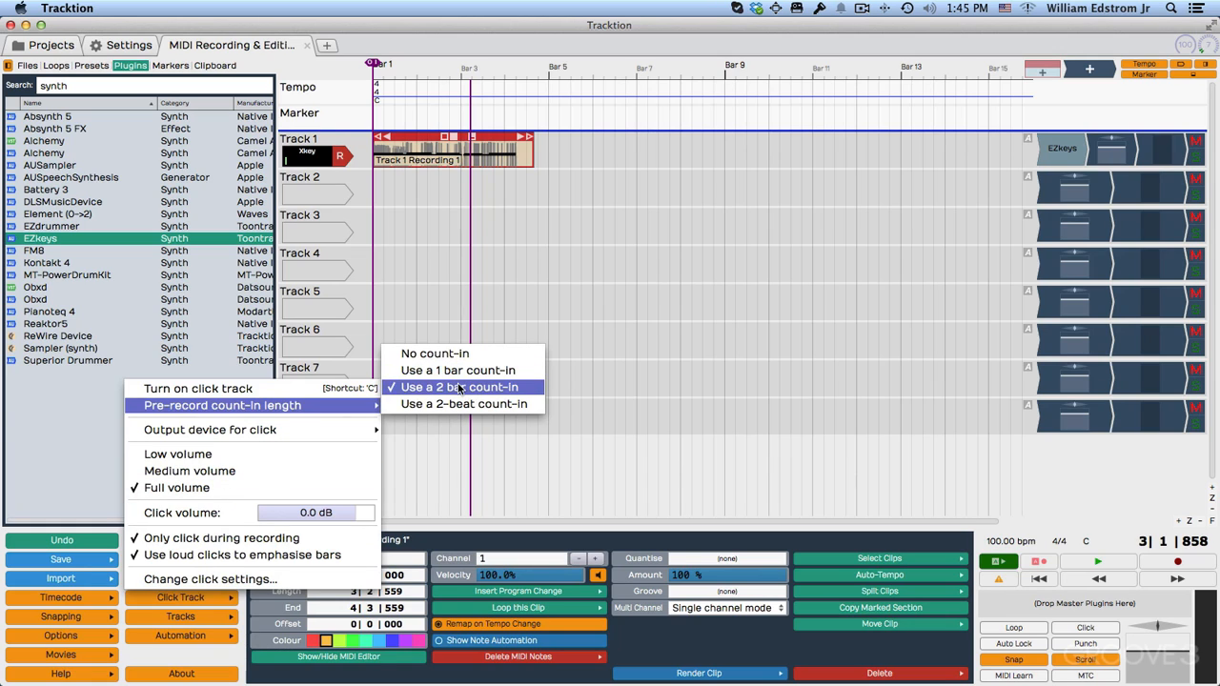
pyautogui.moveTo(198, 389)
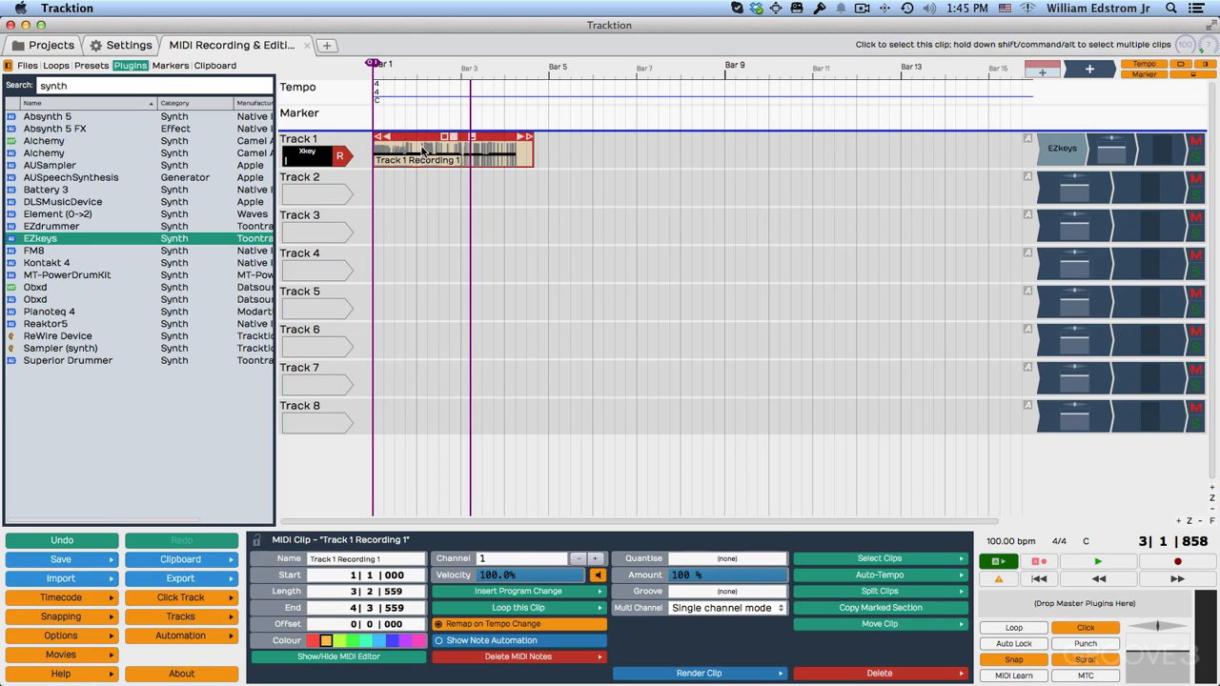
pyautogui.moveTo(418, 142)
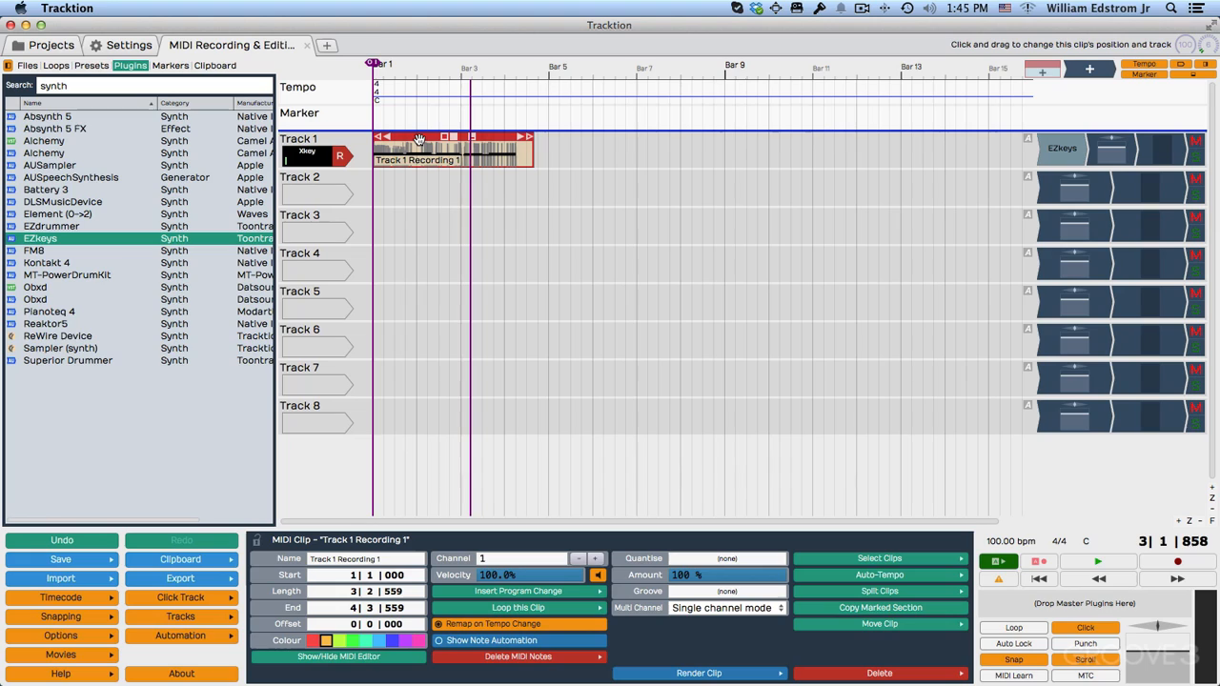
pyautogui.click(877, 673)
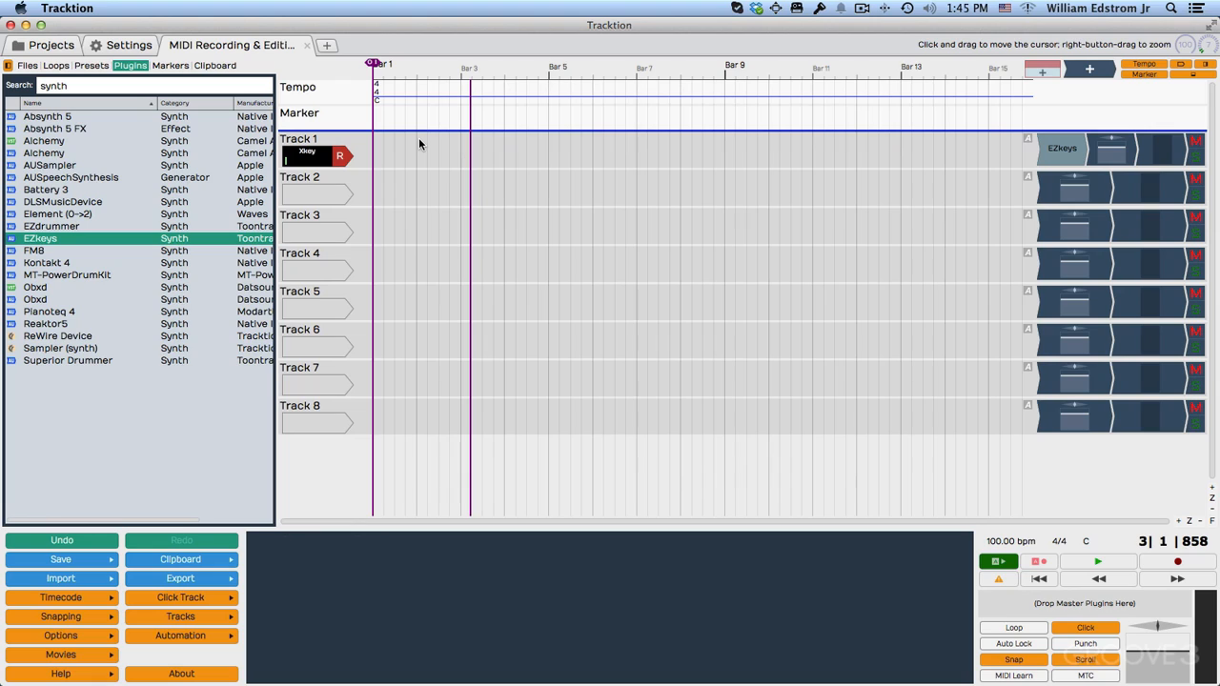
pyautogui.moveTo(541, 95)
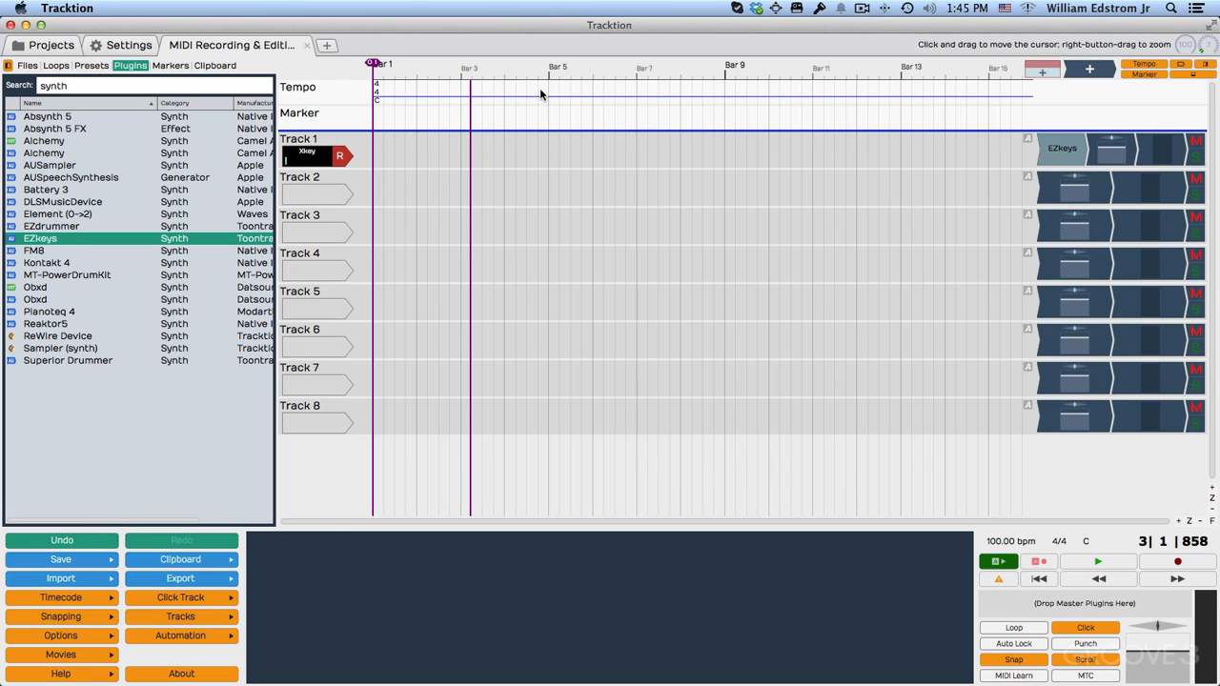
pyautogui.moveTo(450, 153)
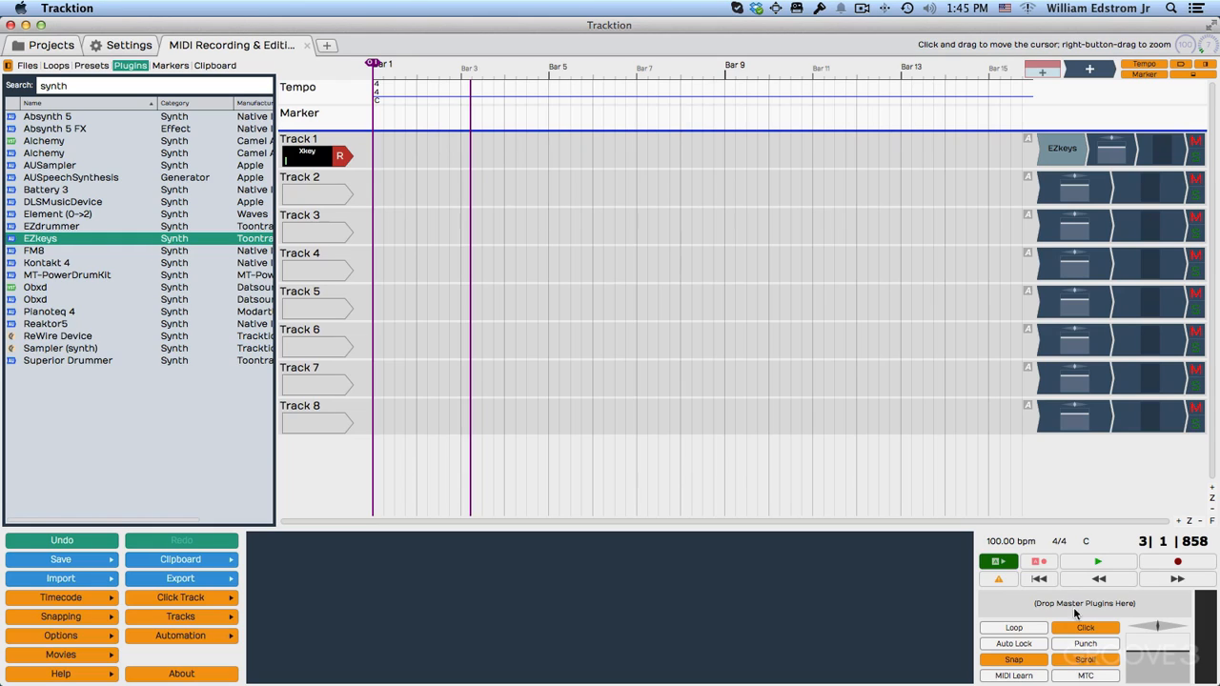
pyautogui.moveTo(446, 236)
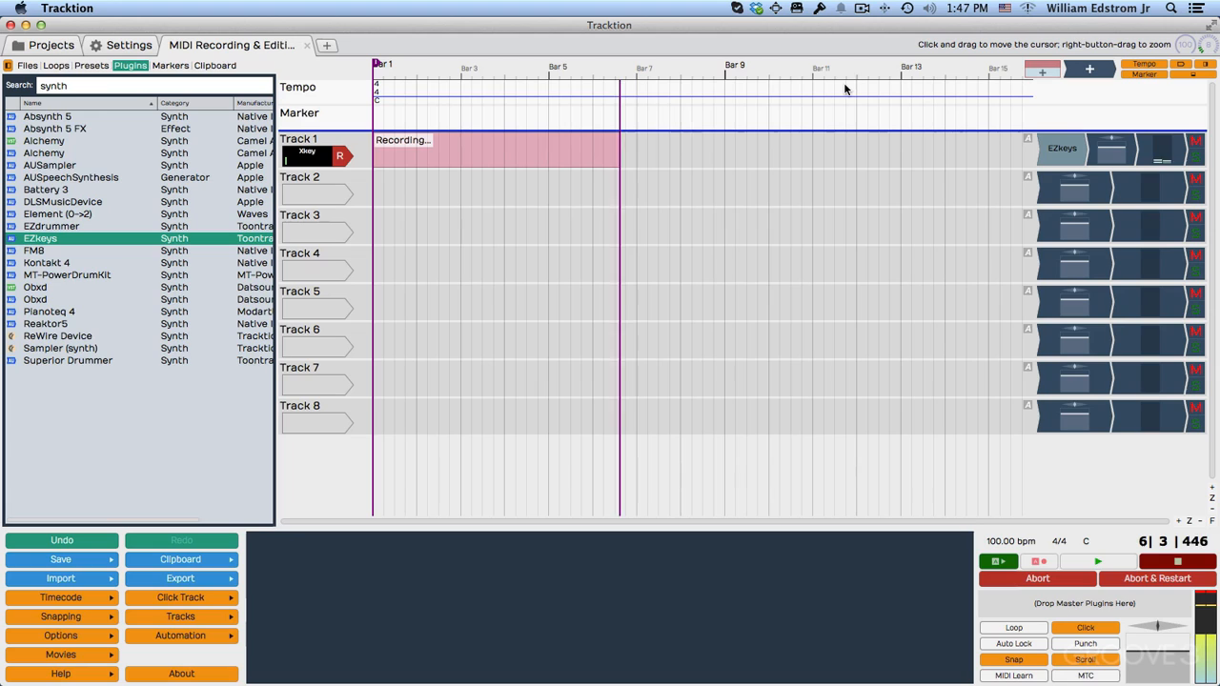
# - Stop recording the new take, leaving Track 1 Recording 1 from bar 1 into bar 6
pyautogui.click(1098, 561)
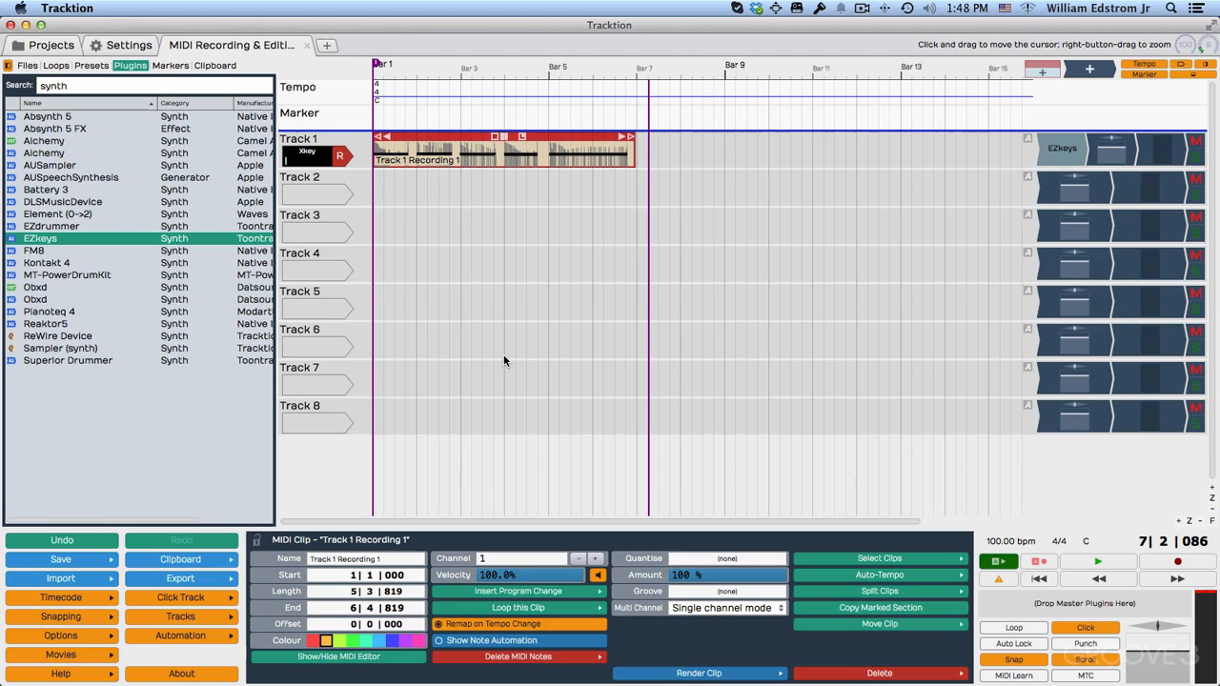
pyautogui.moveTo(473, 251)
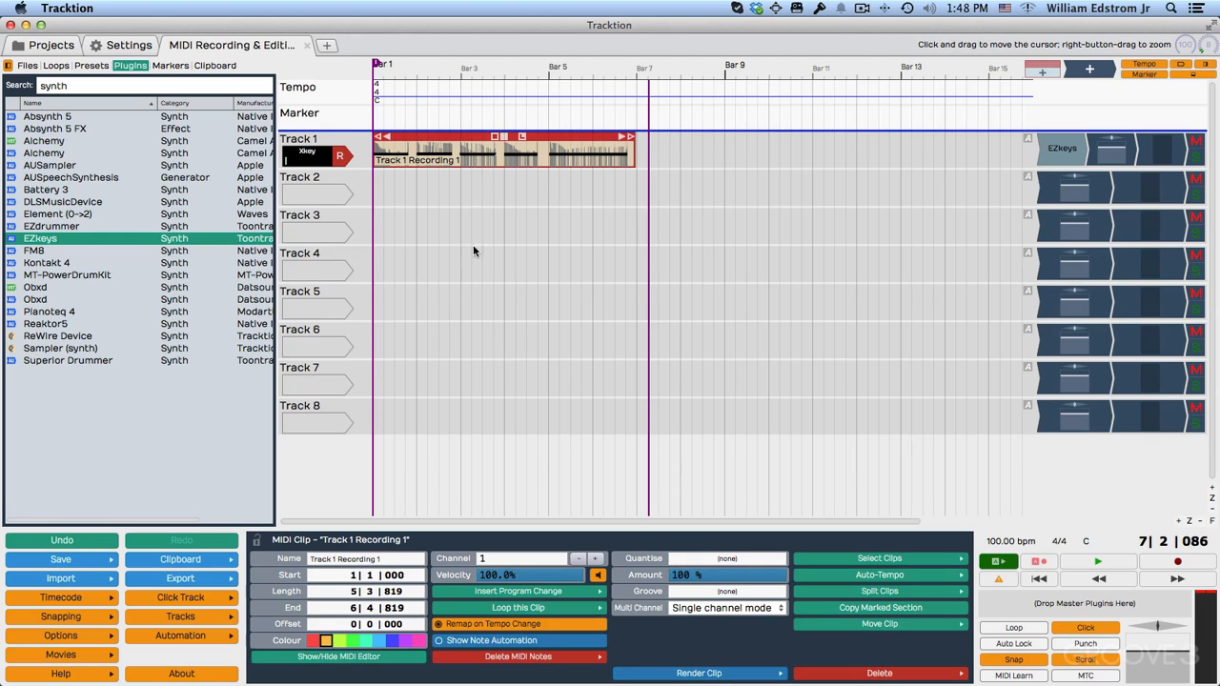
pyautogui.moveTo(461, 67)
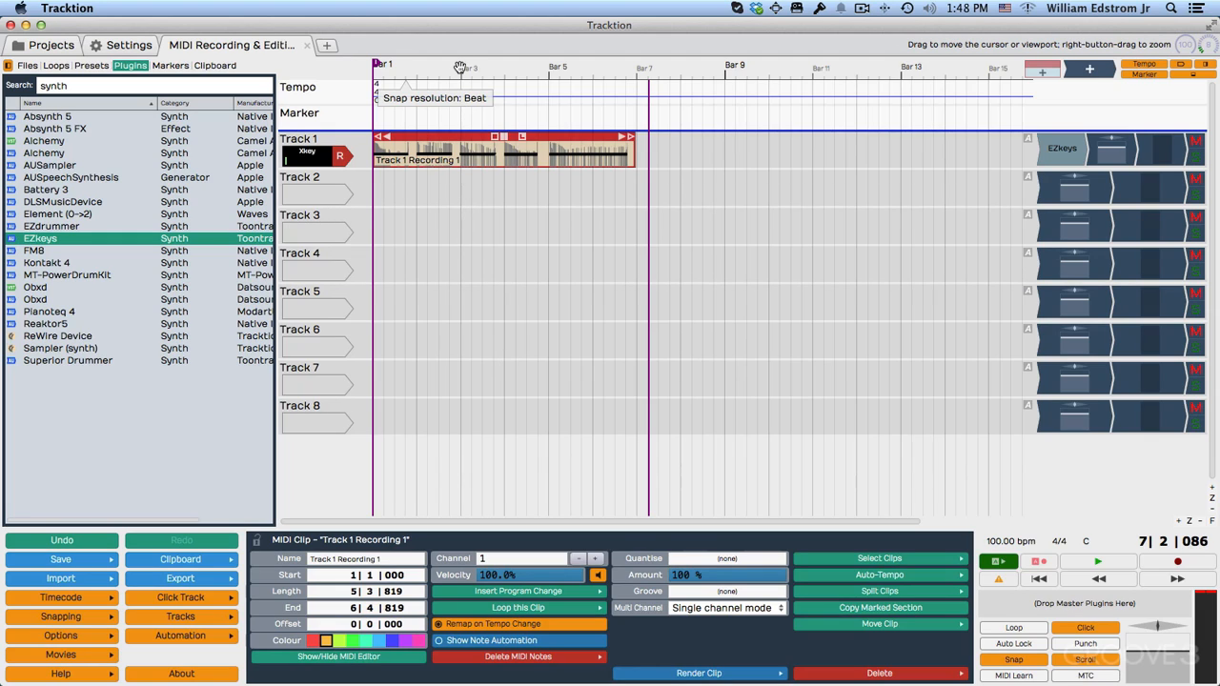
pyautogui.moveTo(511, 200)
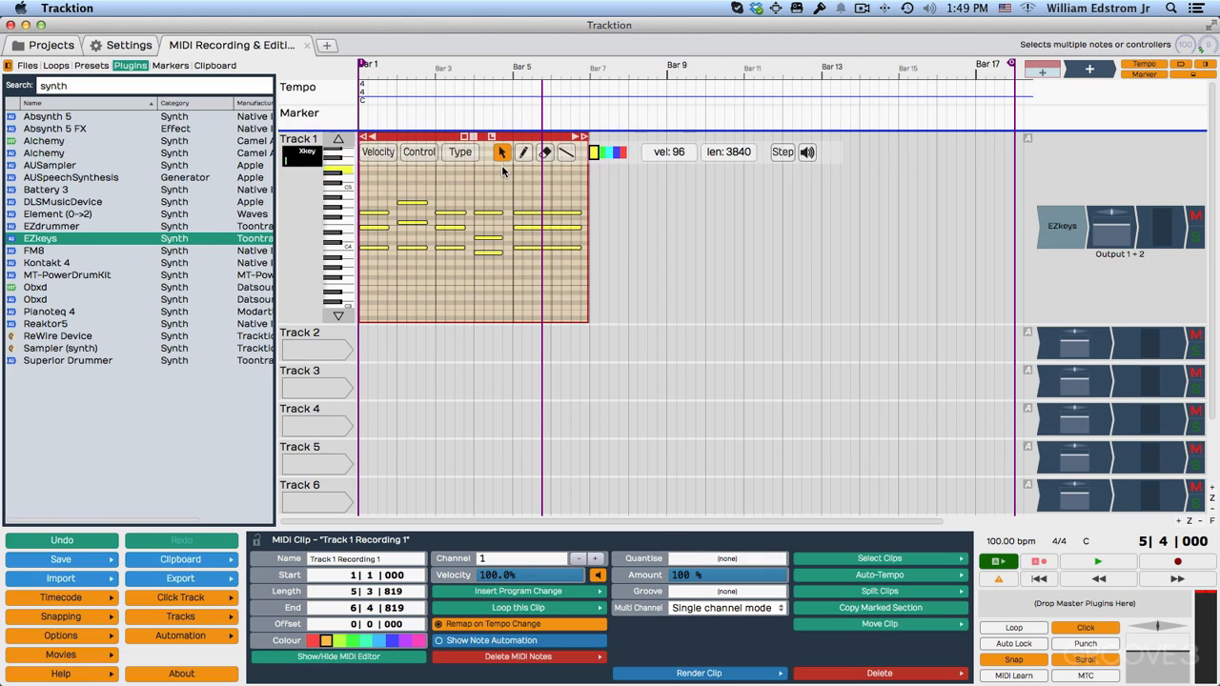
# - Select the draw tool in the inline MIDI editor's toolbar
pyautogui.click(522, 152)
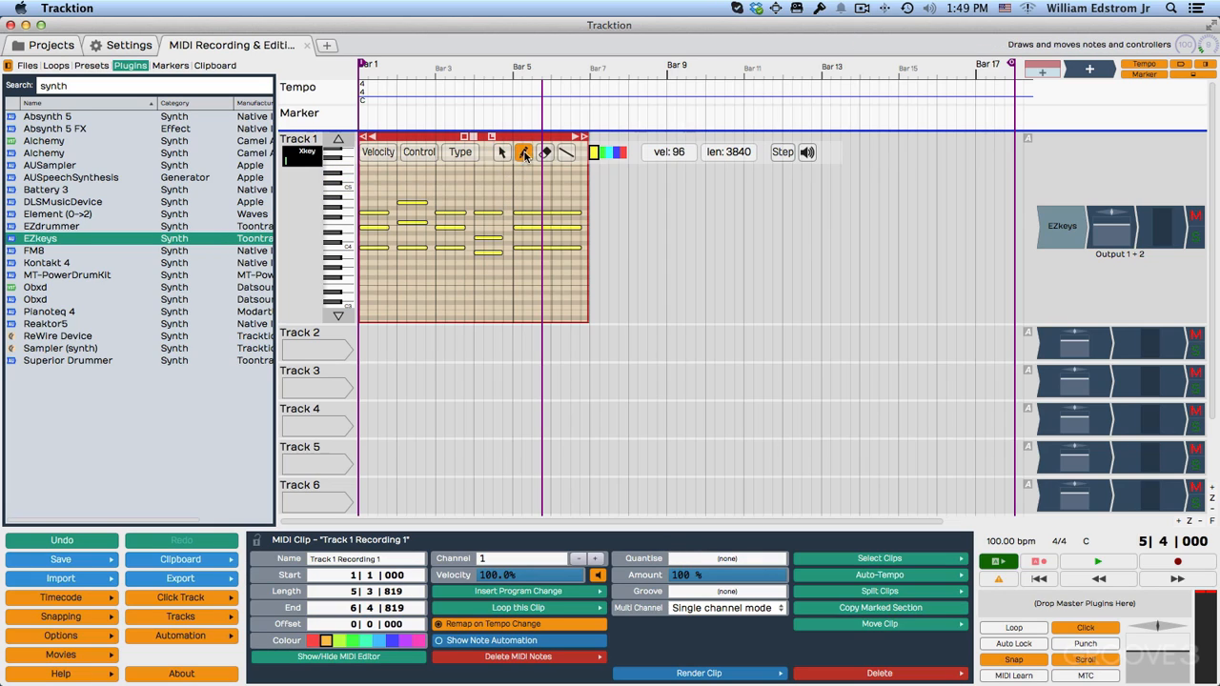
pyautogui.click(522, 153)
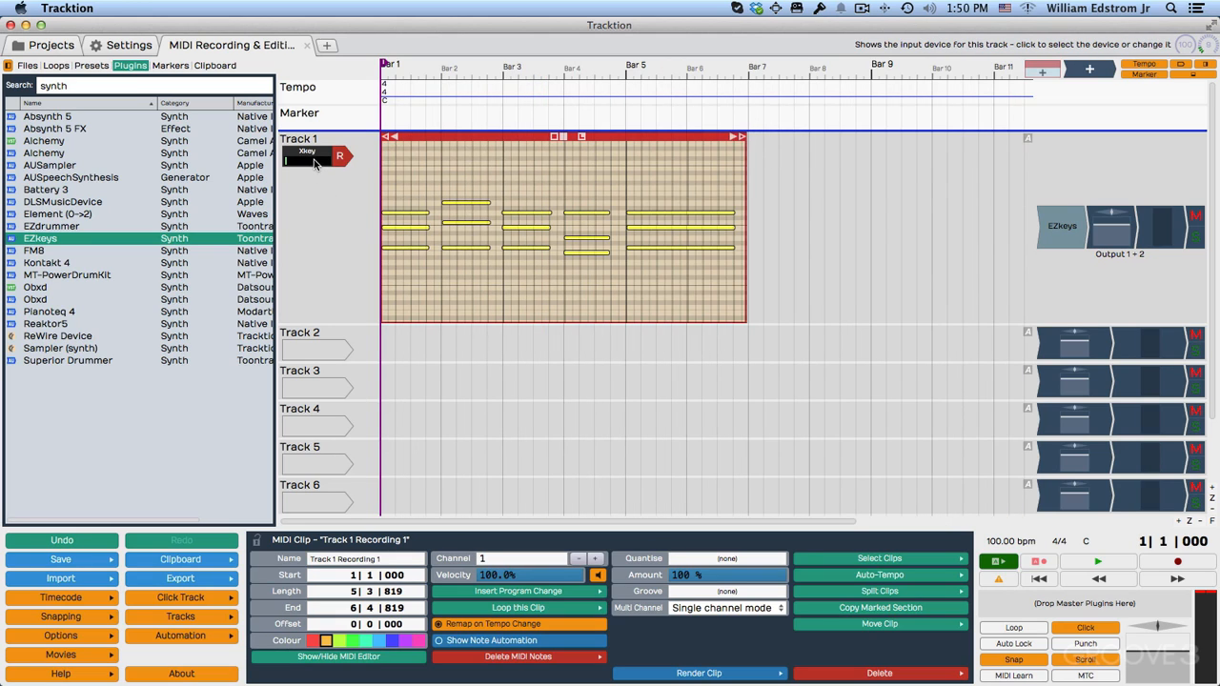
# - Show the Xkey input settings with the record action set to merge into existing clips
pyautogui.click(307, 156)
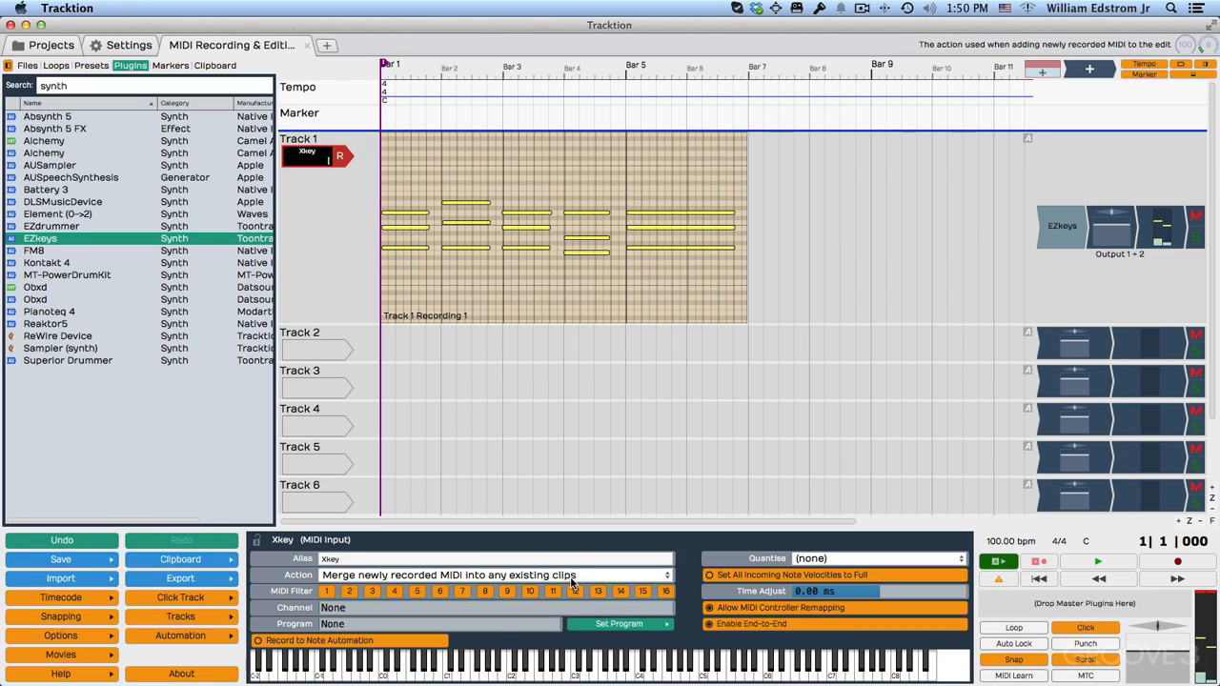
pyautogui.moveTo(542, 522)
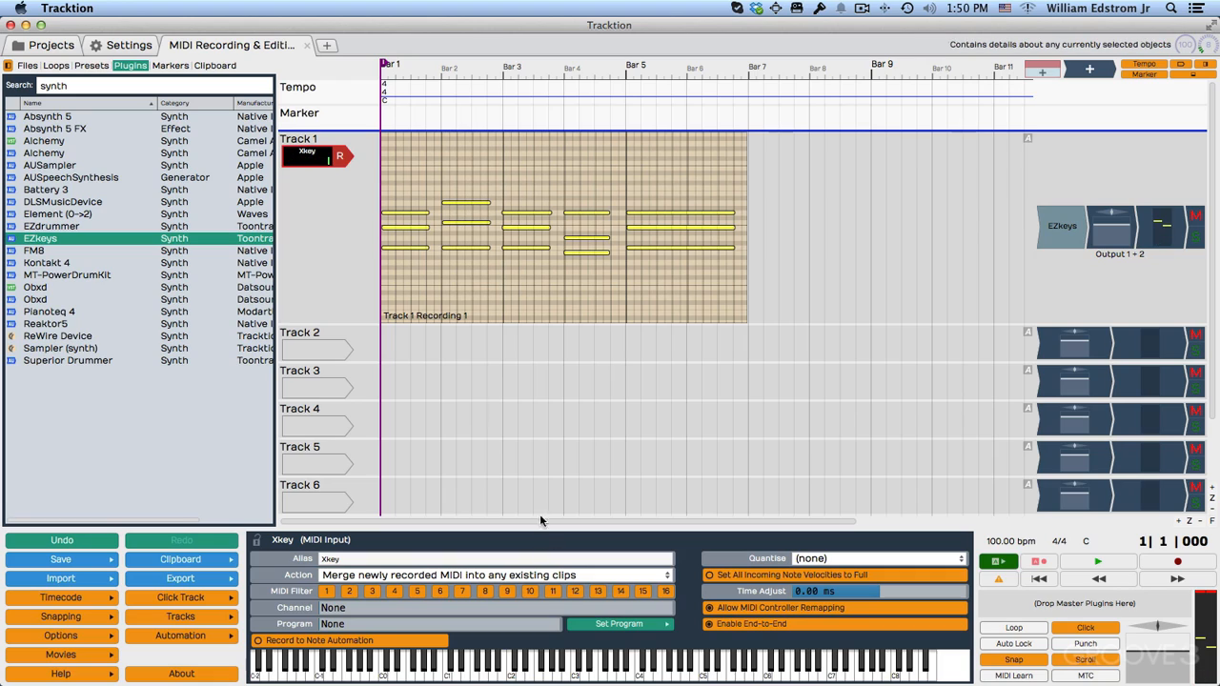
pyautogui.moveTo(458, 379)
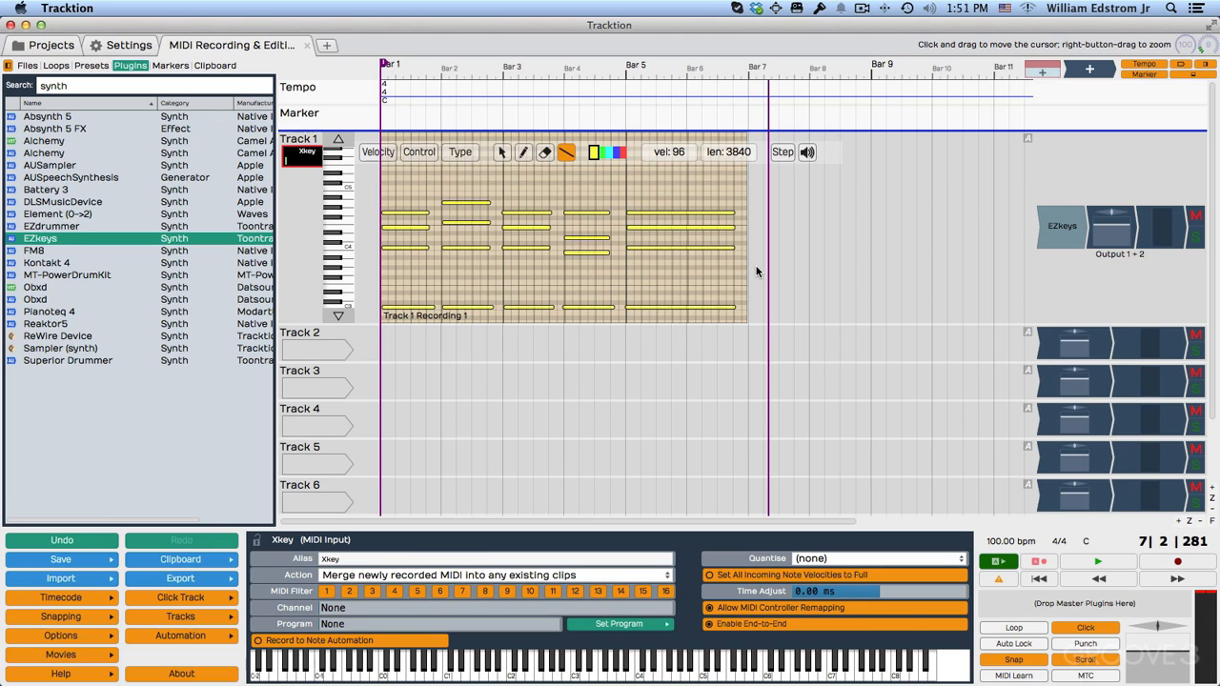
pyautogui.moveTo(560, 389)
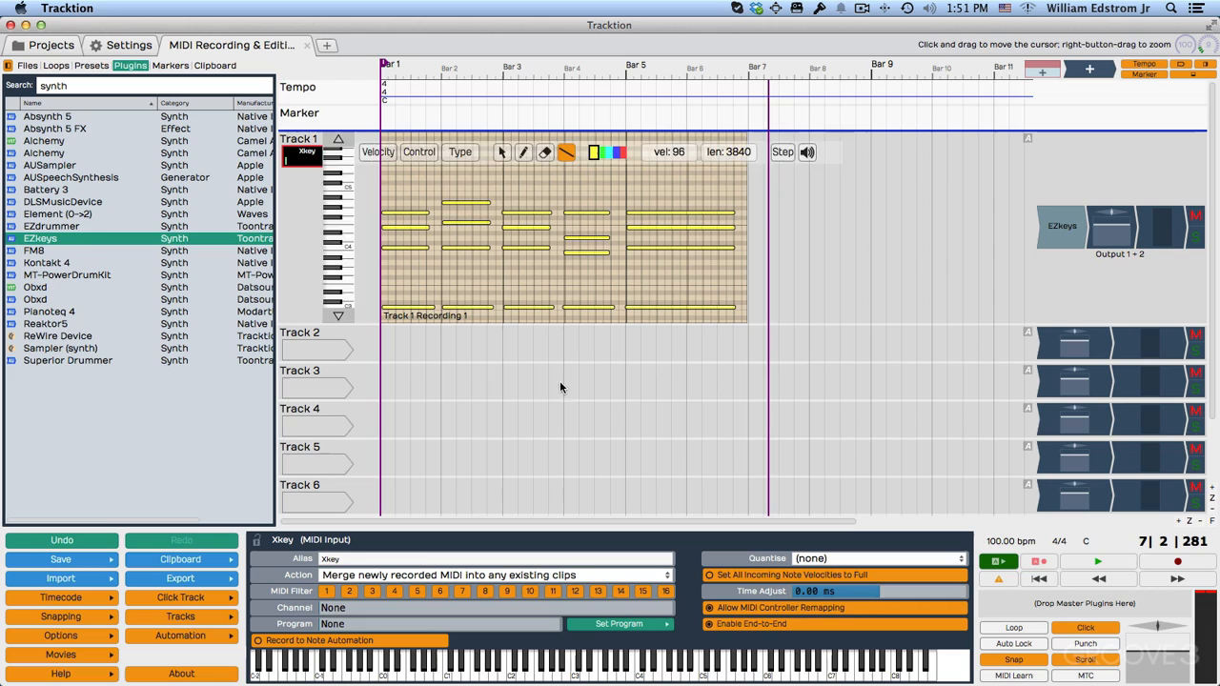
# - Set the record action to 'Replace existing clips with newly recorded MIDI clips'
pyautogui.click(492, 576)
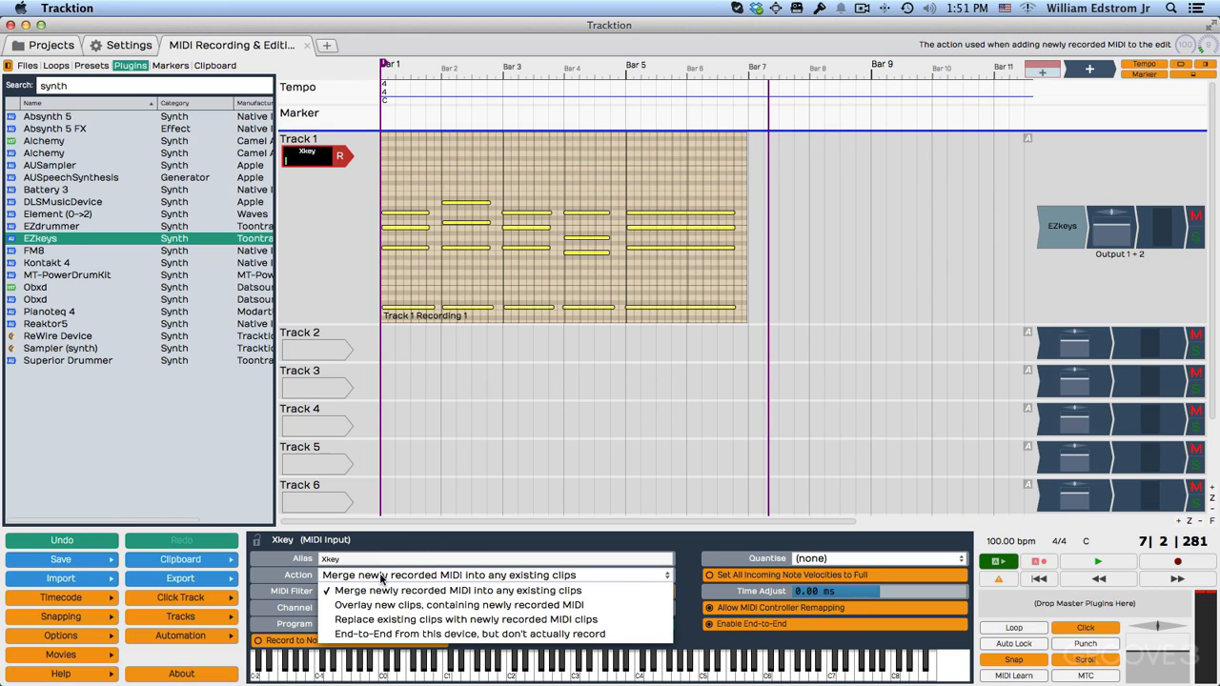
pyautogui.moveTo(381, 620)
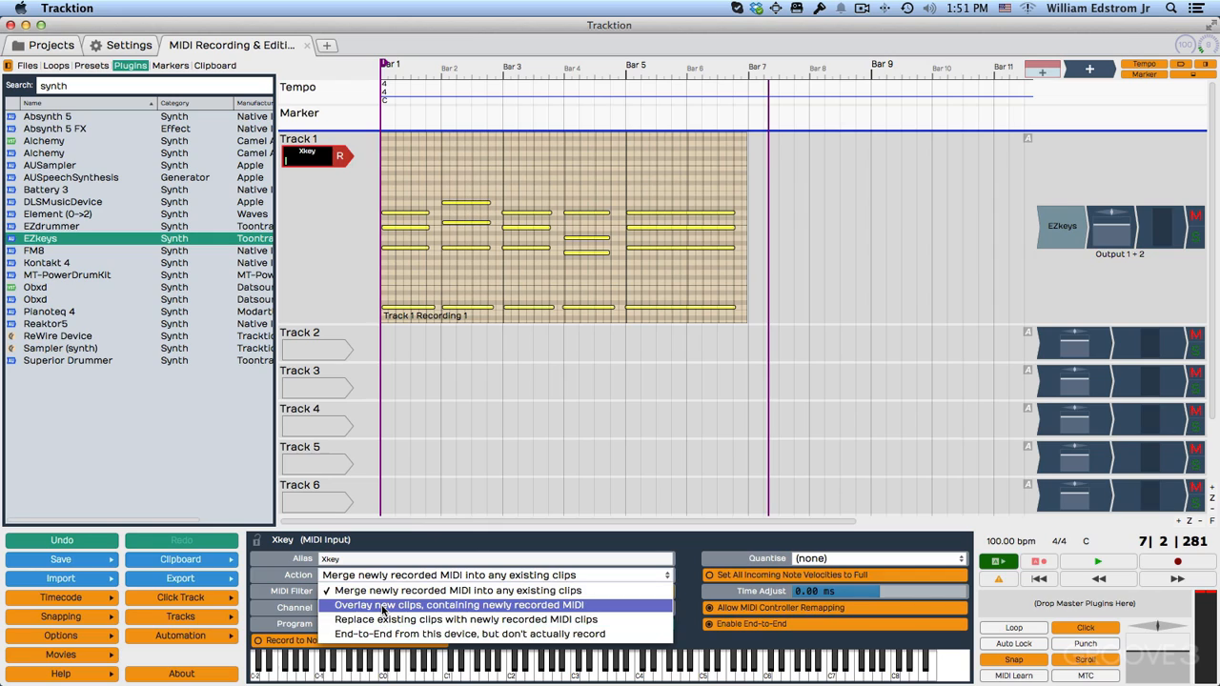
pyautogui.moveTo(467, 620)
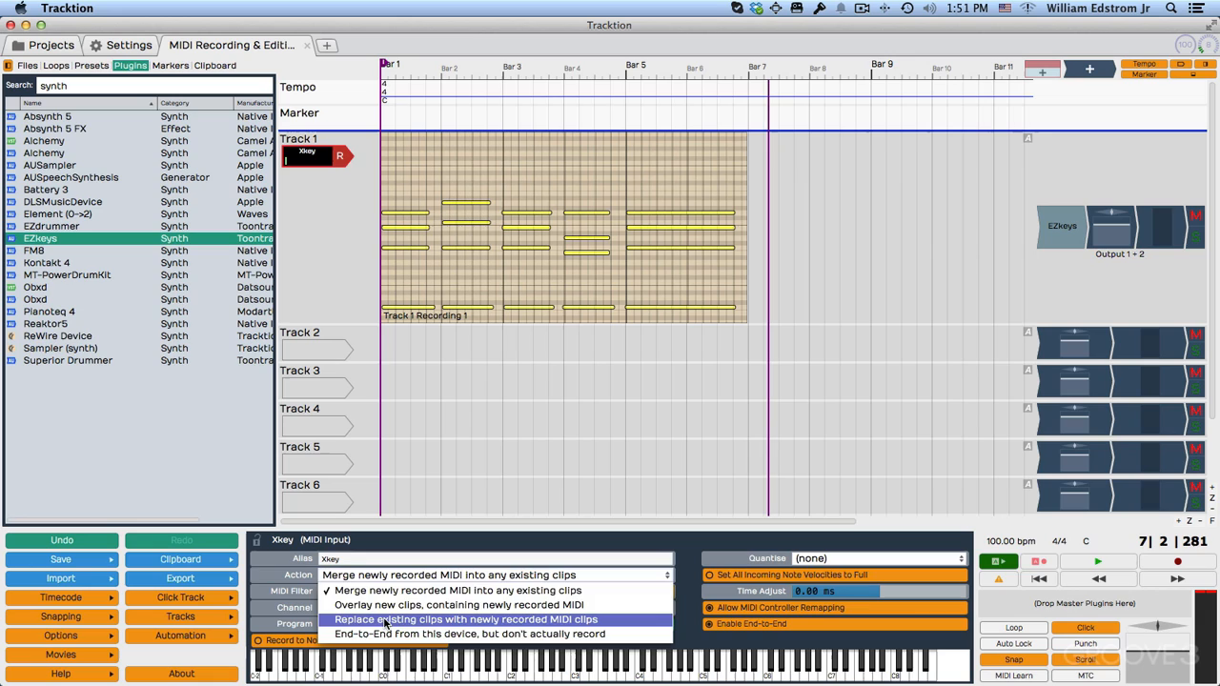
pyautogui.click(465, 620)
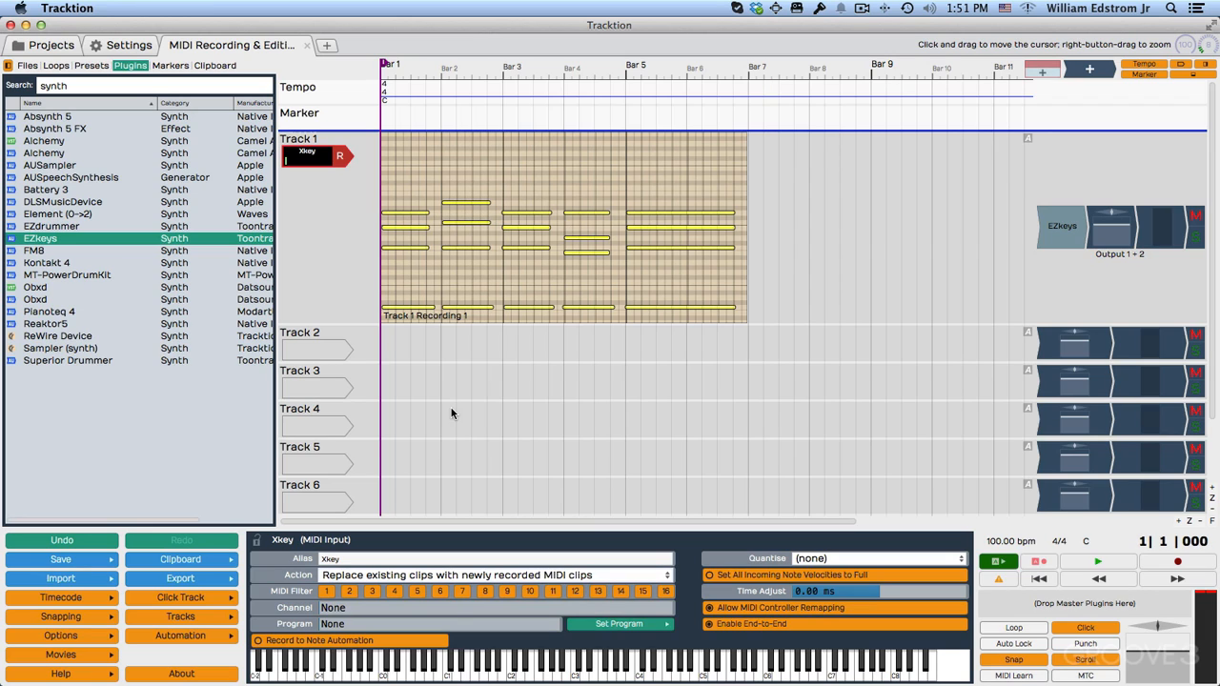
# - Start a replace-mode recording pass on Track 1
pyautogui.click(1178, 560)
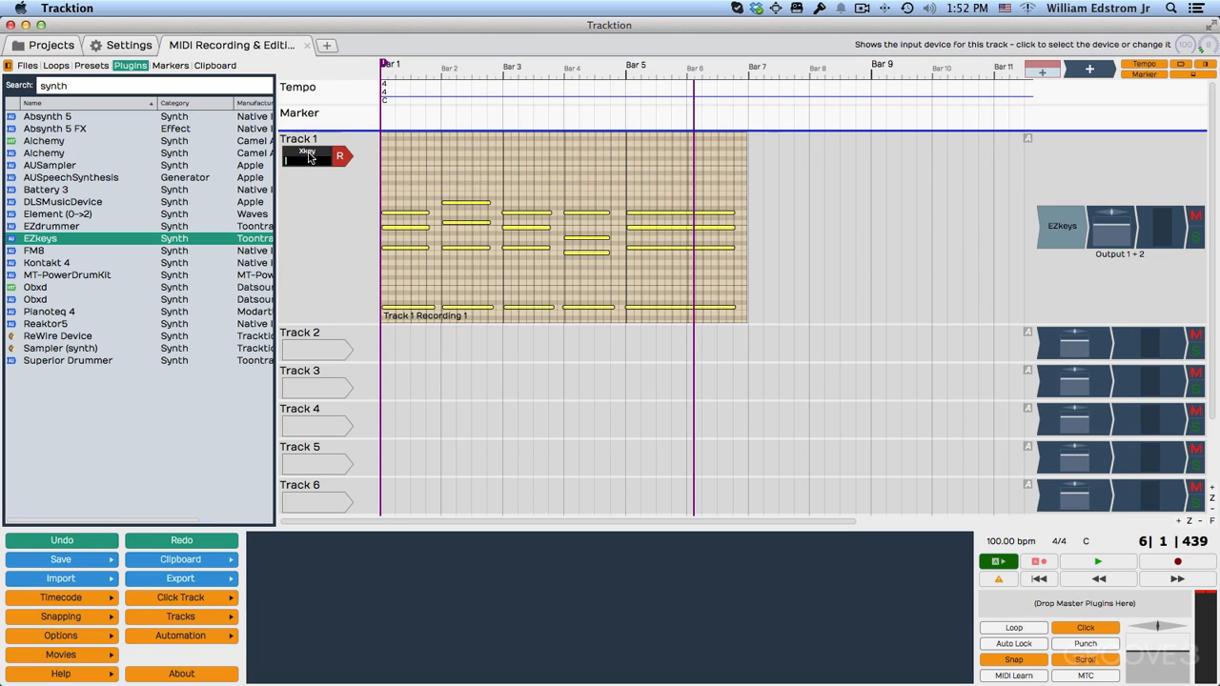
# - Set the Xkey record action to 'Overlay new clips, containing newly recorded MIDI'
pyautogui.click(305, 156)
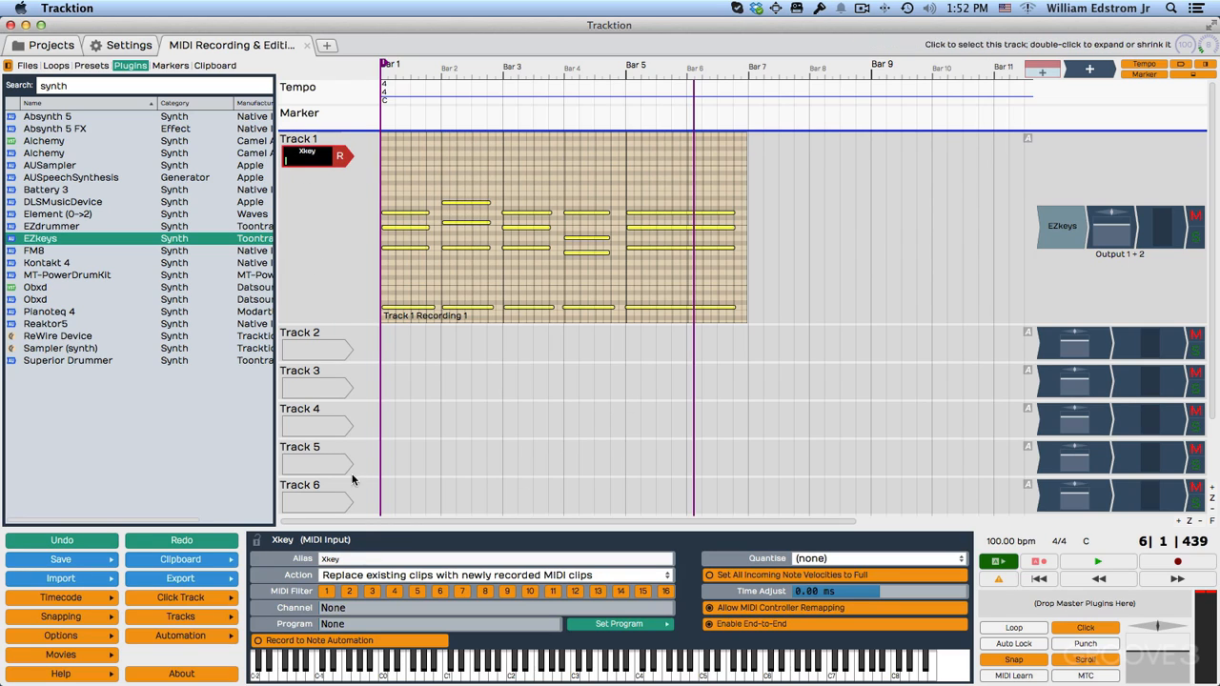
pyautogui.click(467, 576)
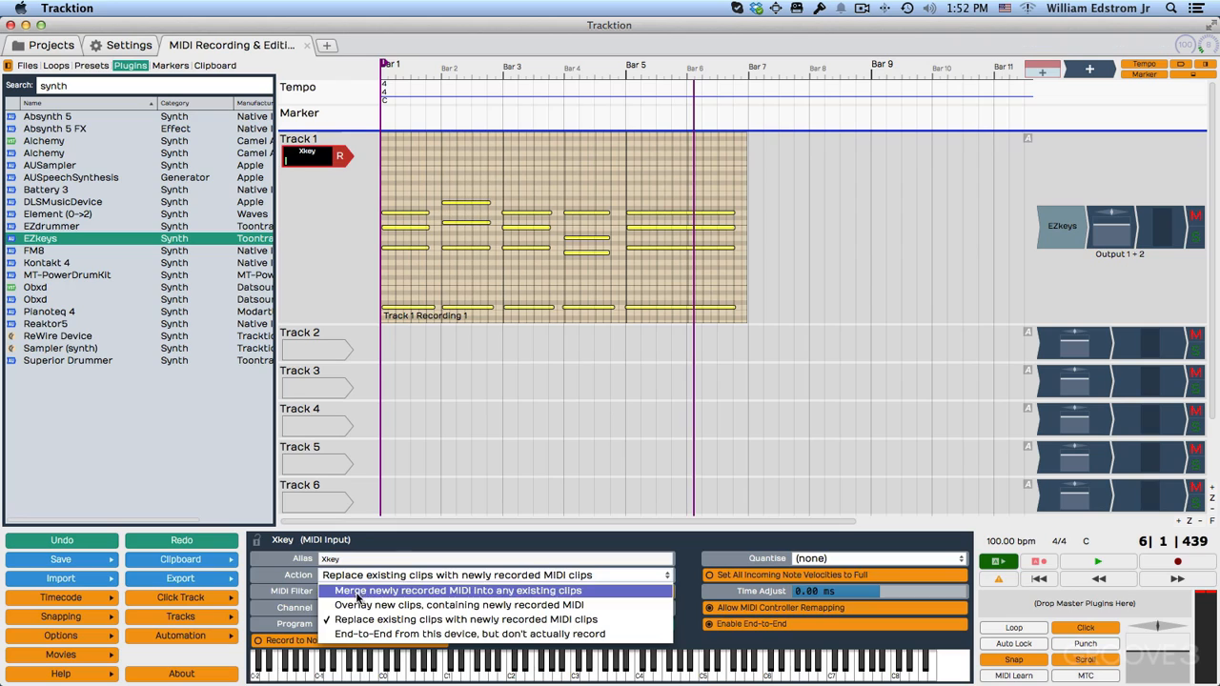
pyautogui.click(457, 605)
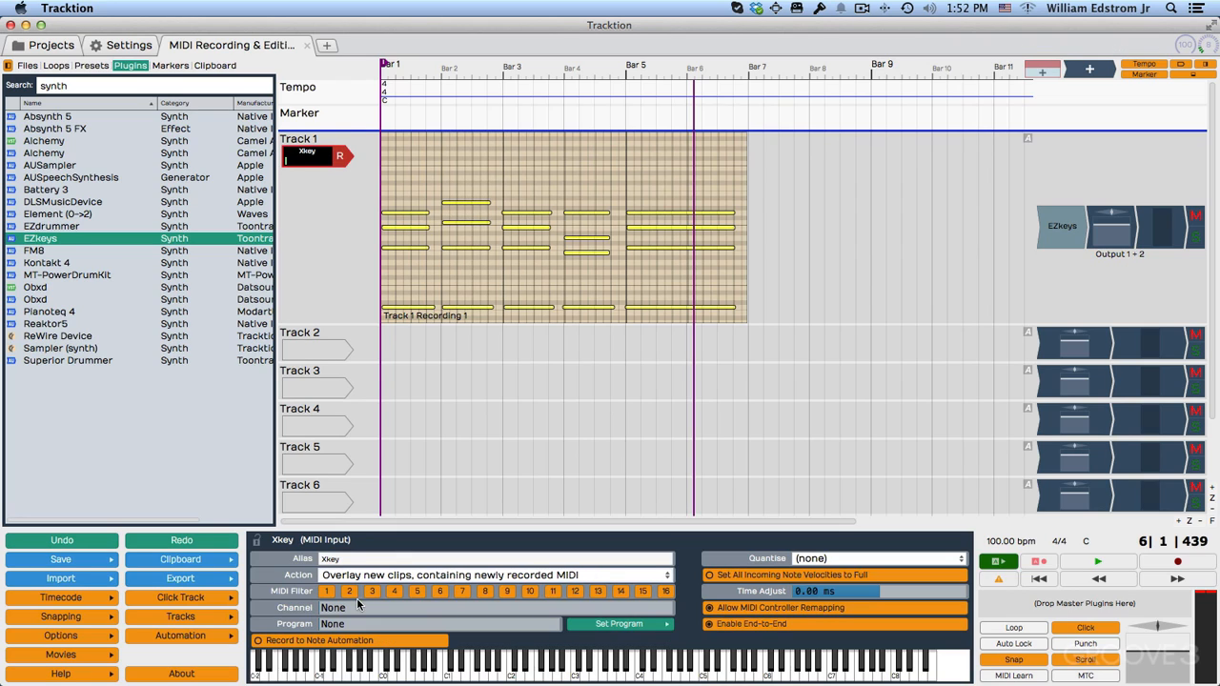
pyautogui.moveTo(379, 381)
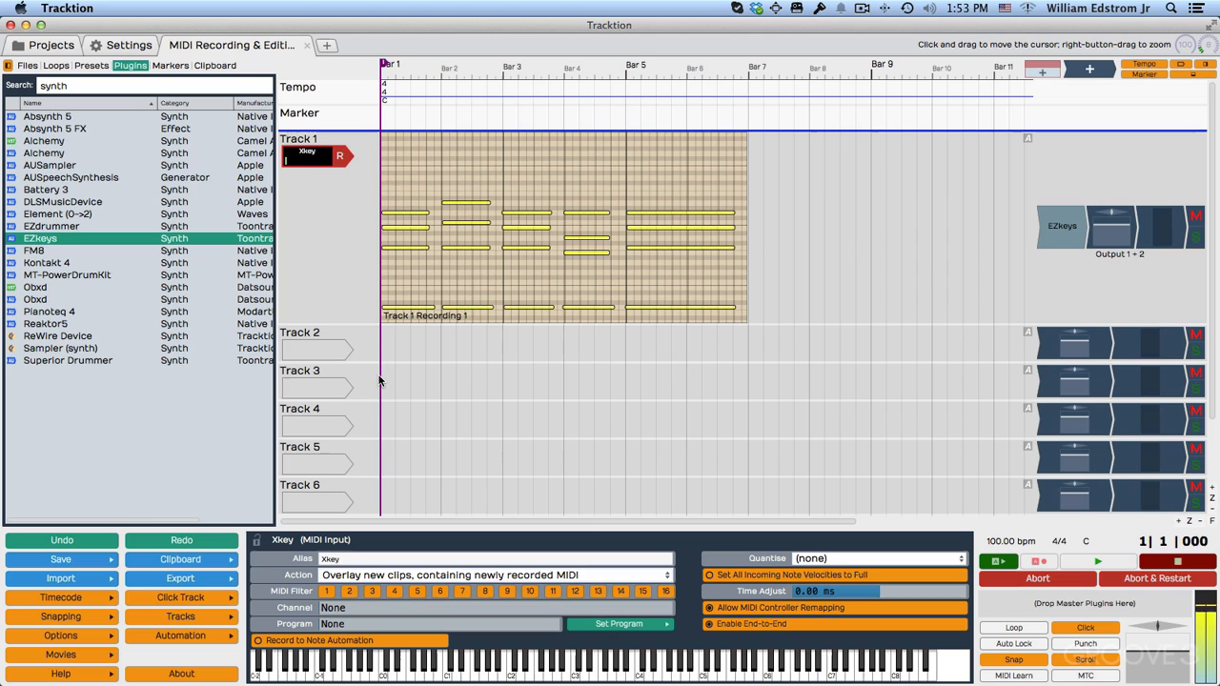
# - Stop the overlay take, reposition the new Track 1 Recording 2 clip, and review it
pyautogui.click(1098, 560)
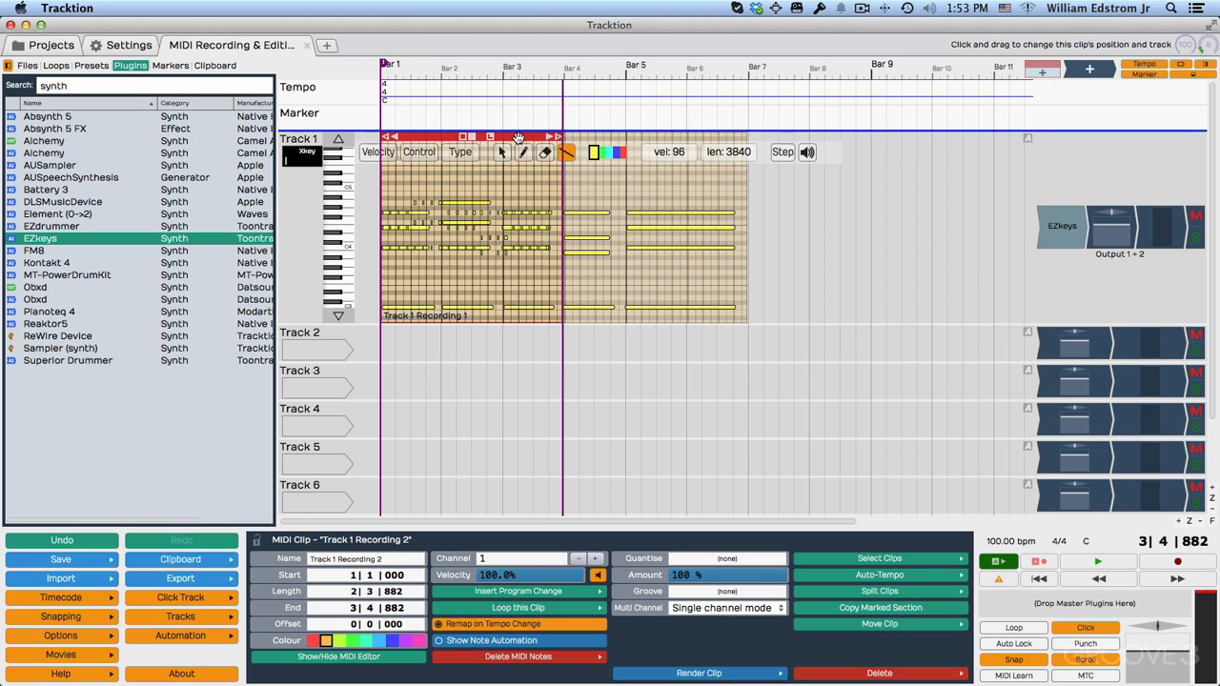
pyautogui.moveTo(519, 137); pyautogui.dragTo(709, 134)
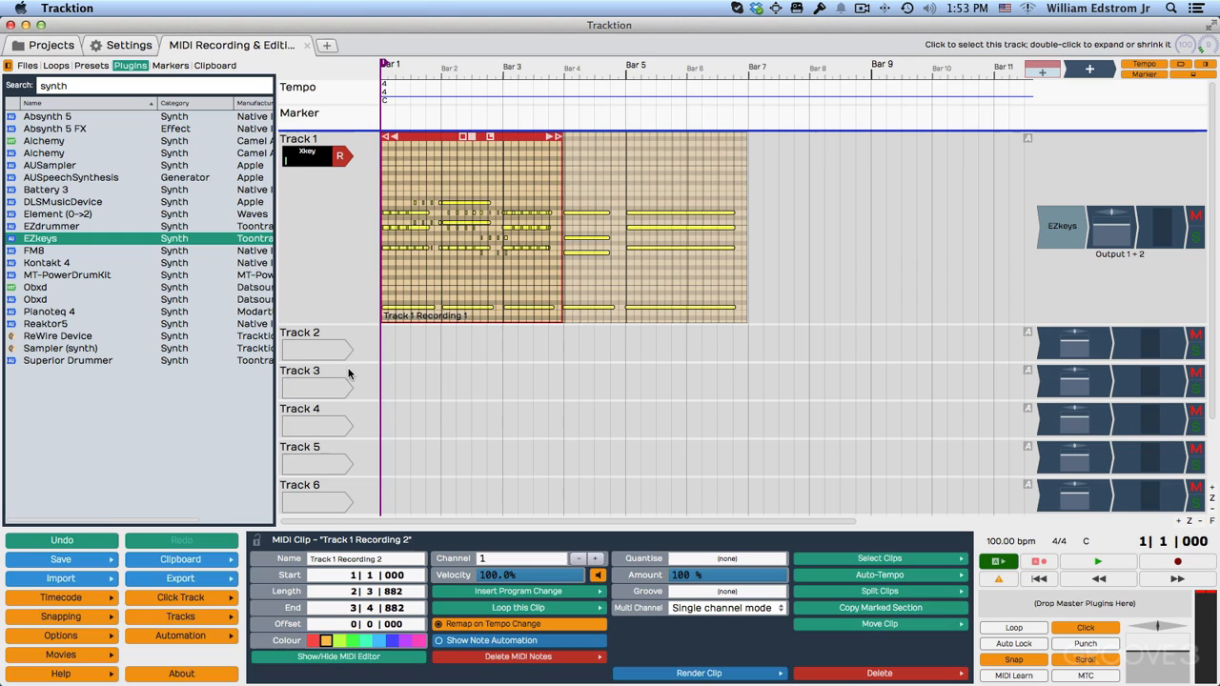
pyautogui.click(1098, 561)
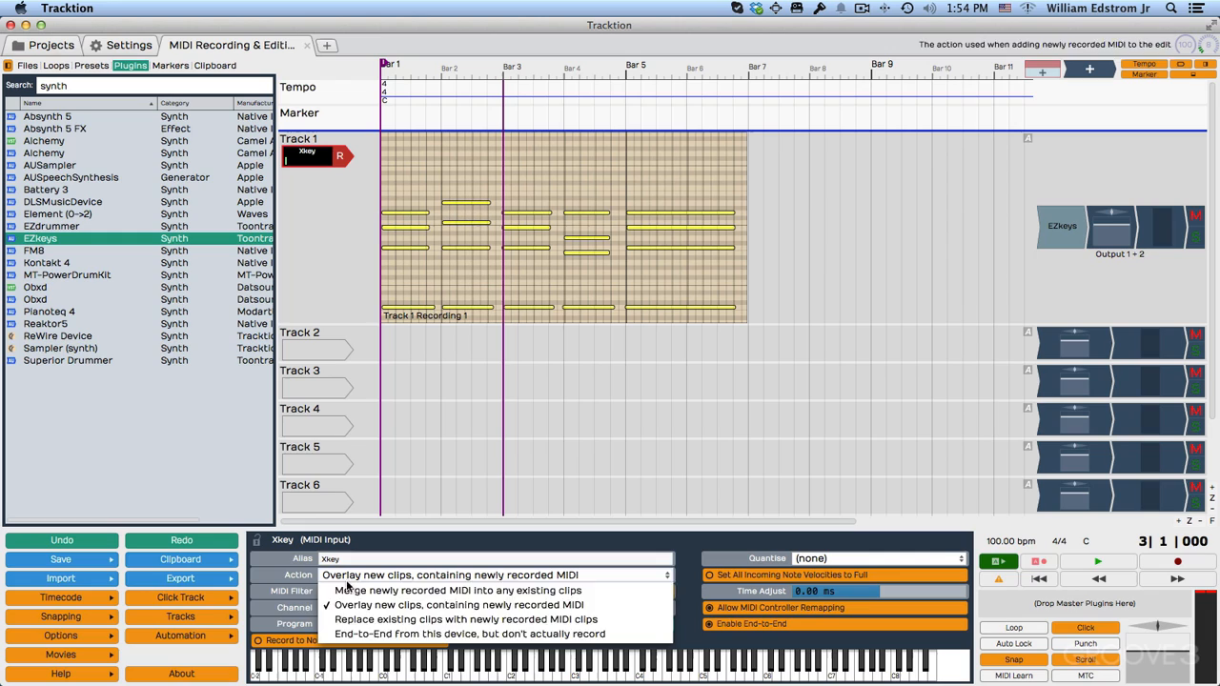
pyautogui.moveTo(468, 633)
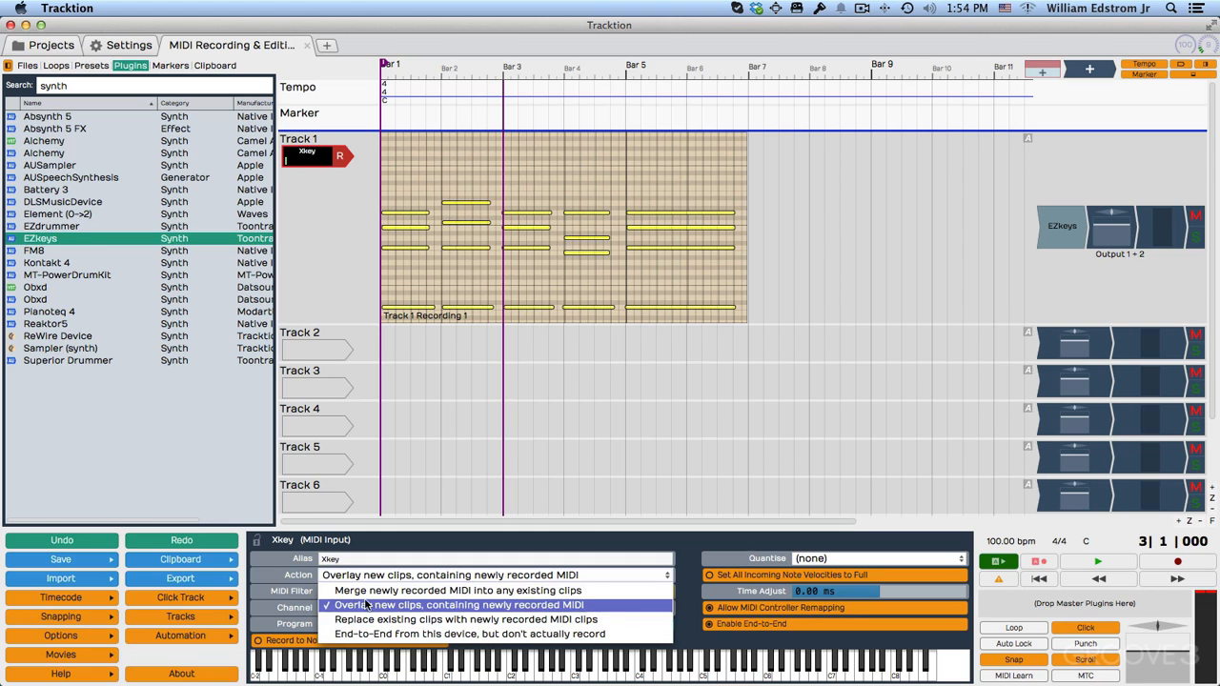
pyautogui.moveTo(457, 591)
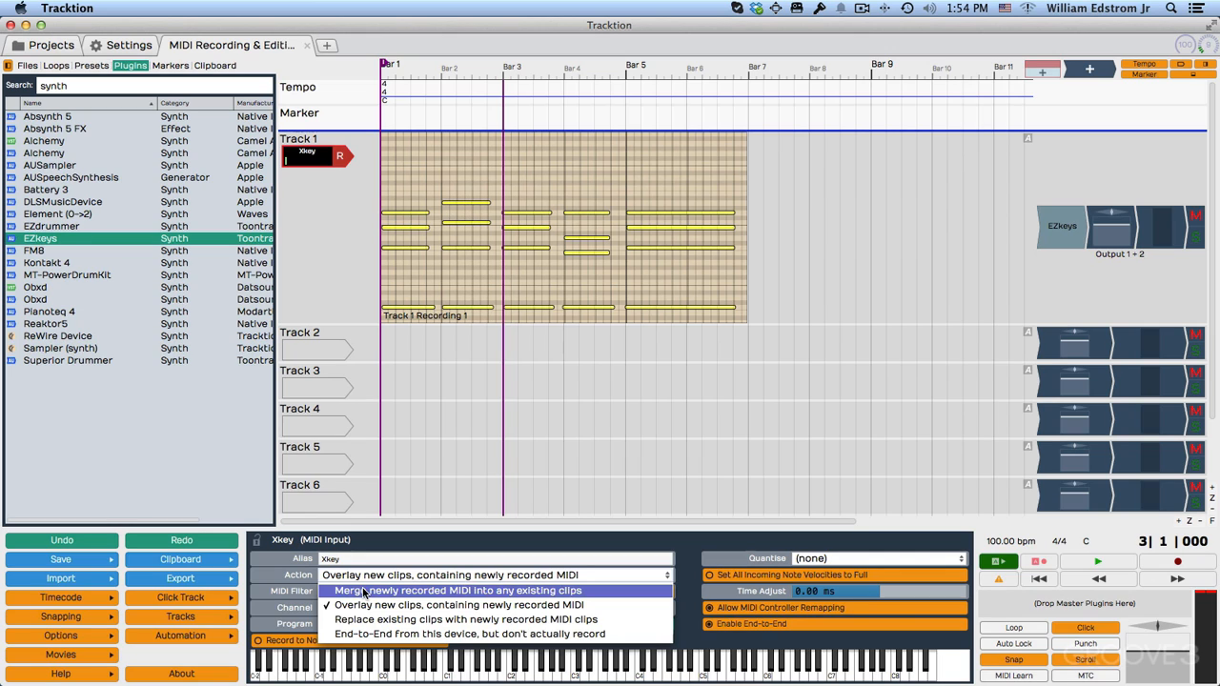
# - Set the recording action to merge newly recorded MIDI into any existing clips
pyautogui.click(457, 591)
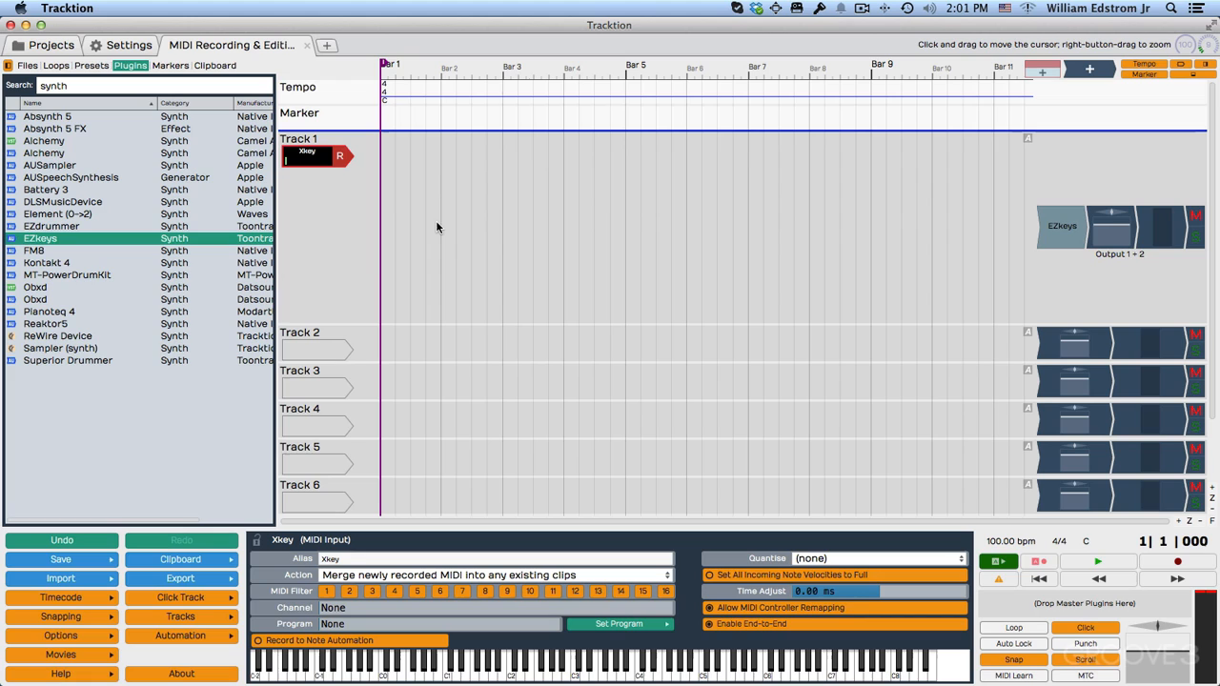
pyautogui.moveTo(778, 587)
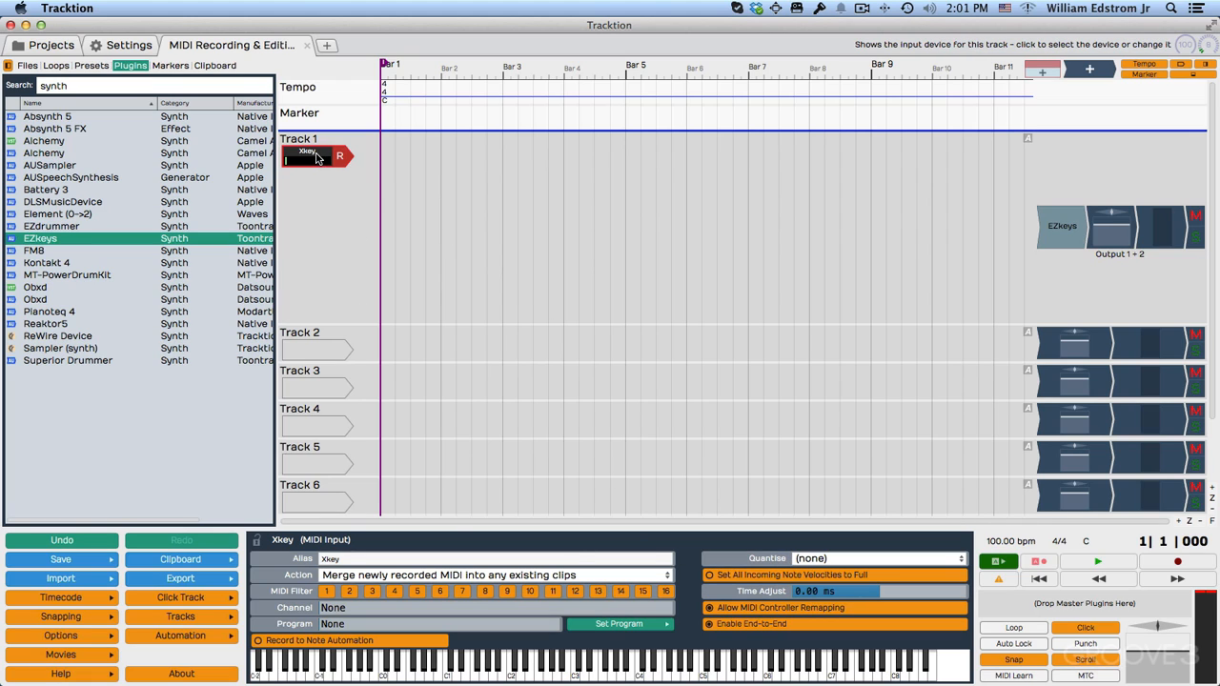
# - Quantise incoming notes on Track 1's Xkey input to 1 beat
pyautogui.click(307, 157)
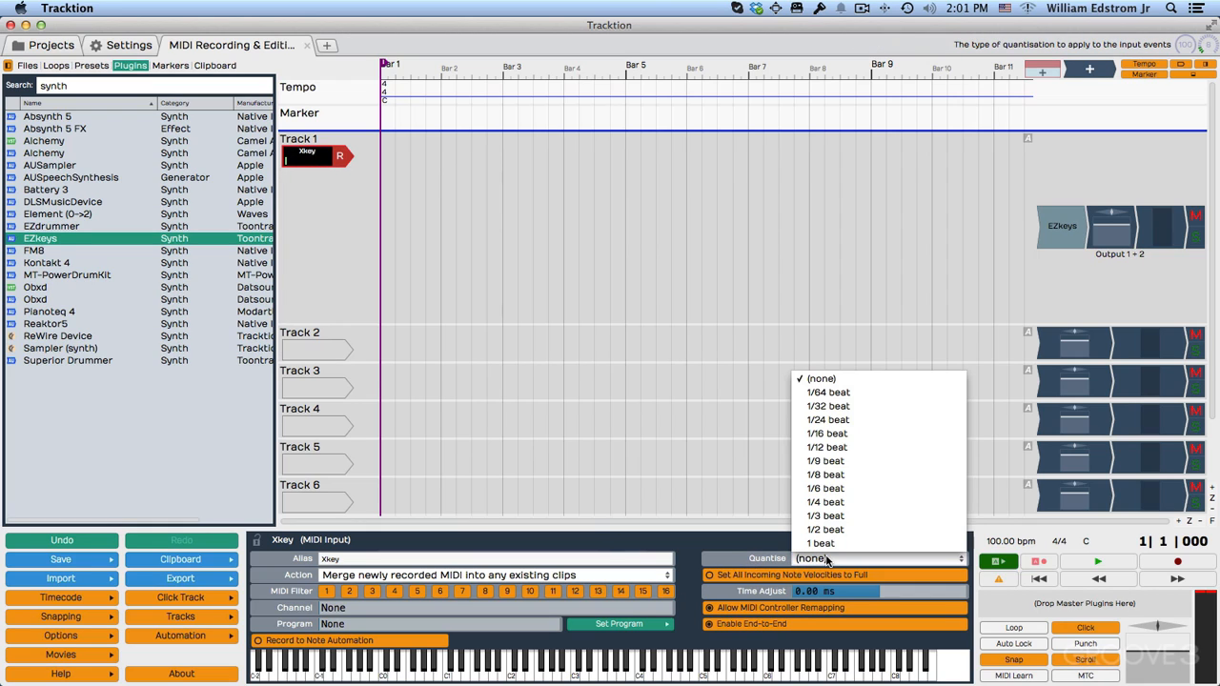
pyautogui.moveTo(827, 446)
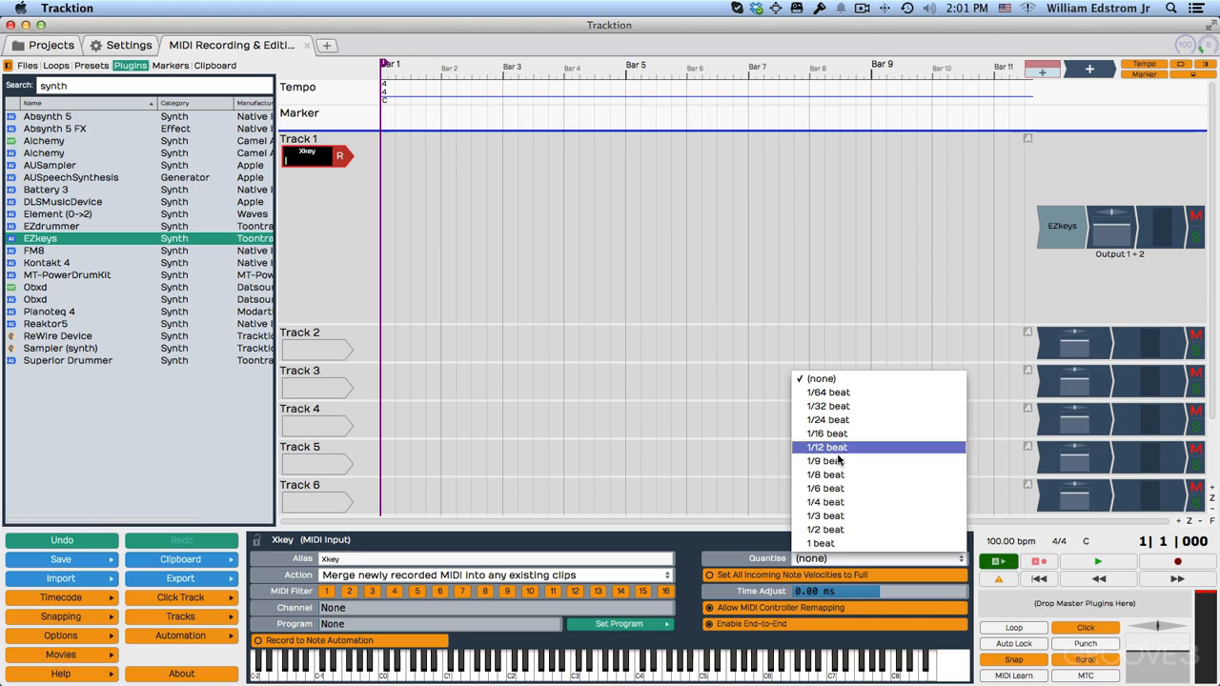
pyautogui.moveTo(827, 393)
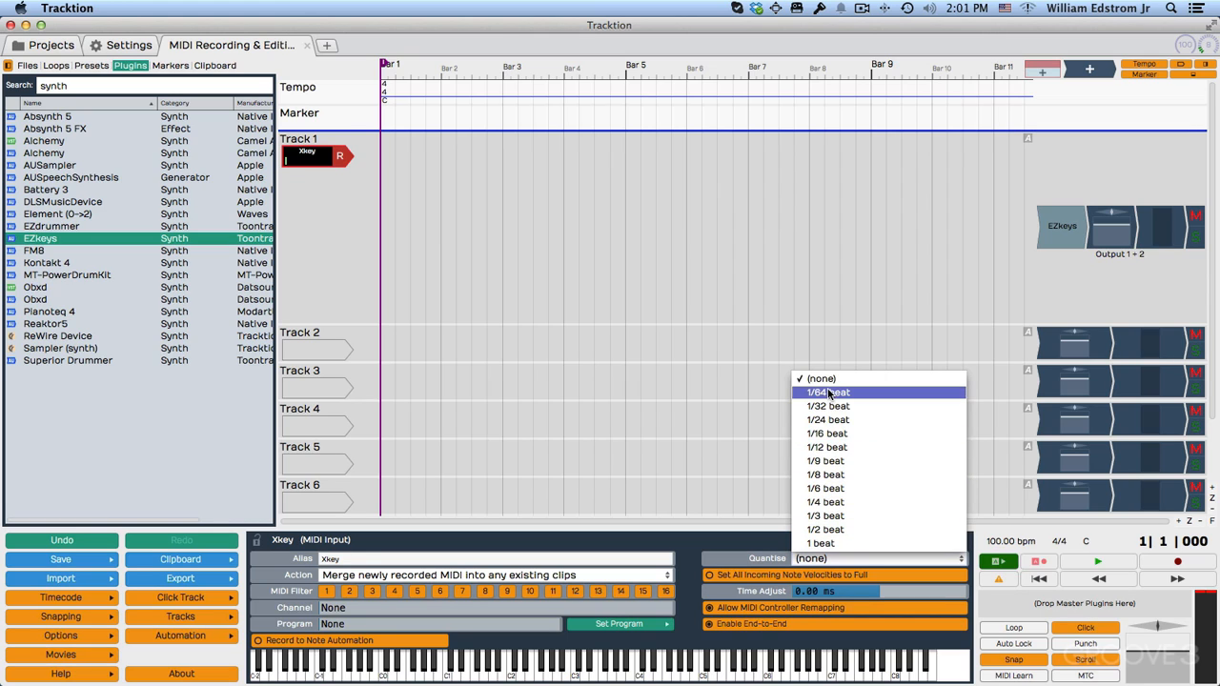
pyautogui.moveTo(824, 530)
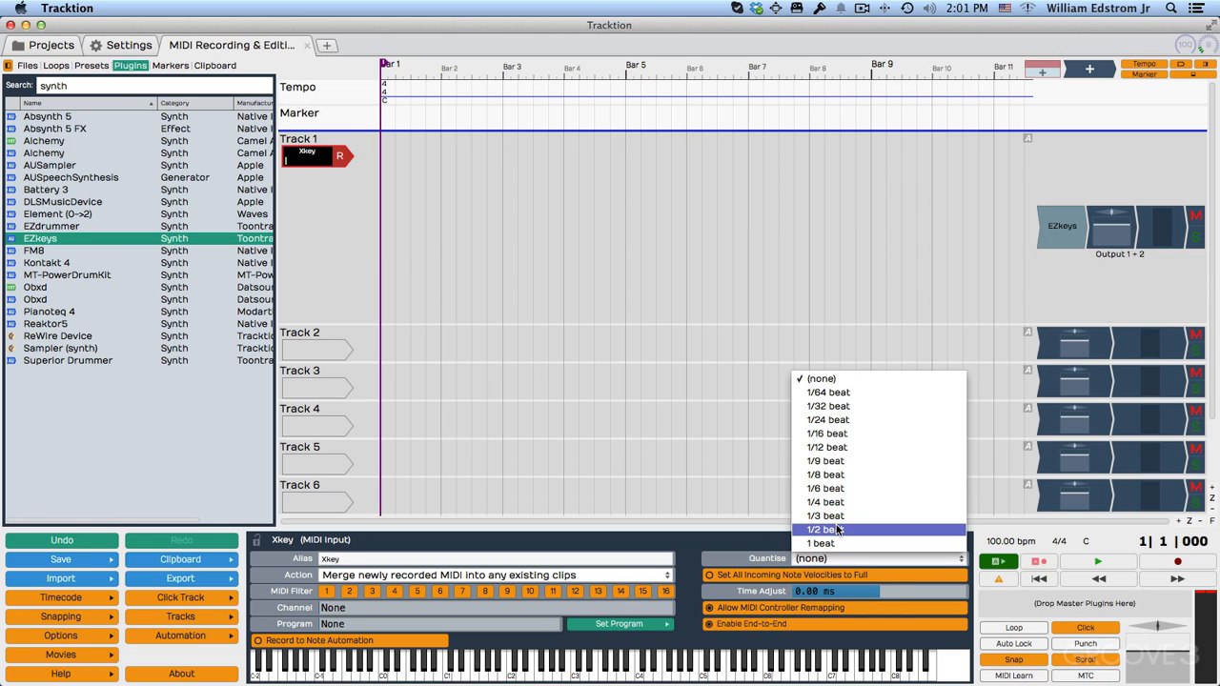
pyautogui.moveTo(823, 474)
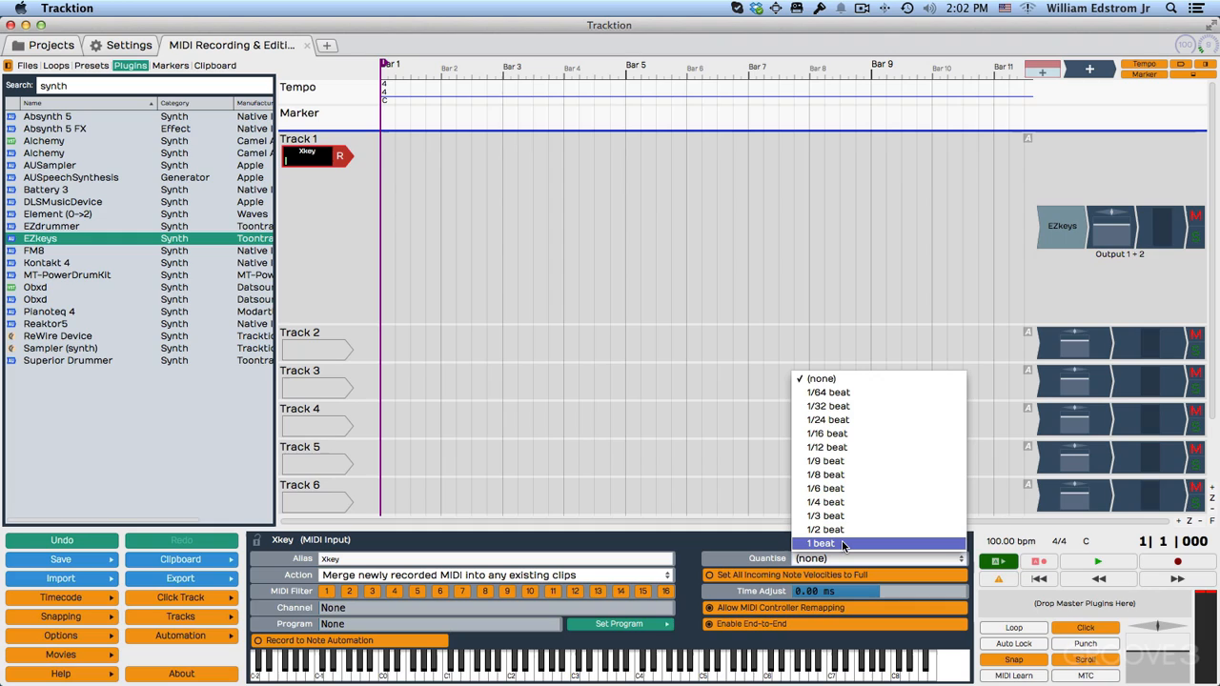
pyautogui.moveTo(843, 530)
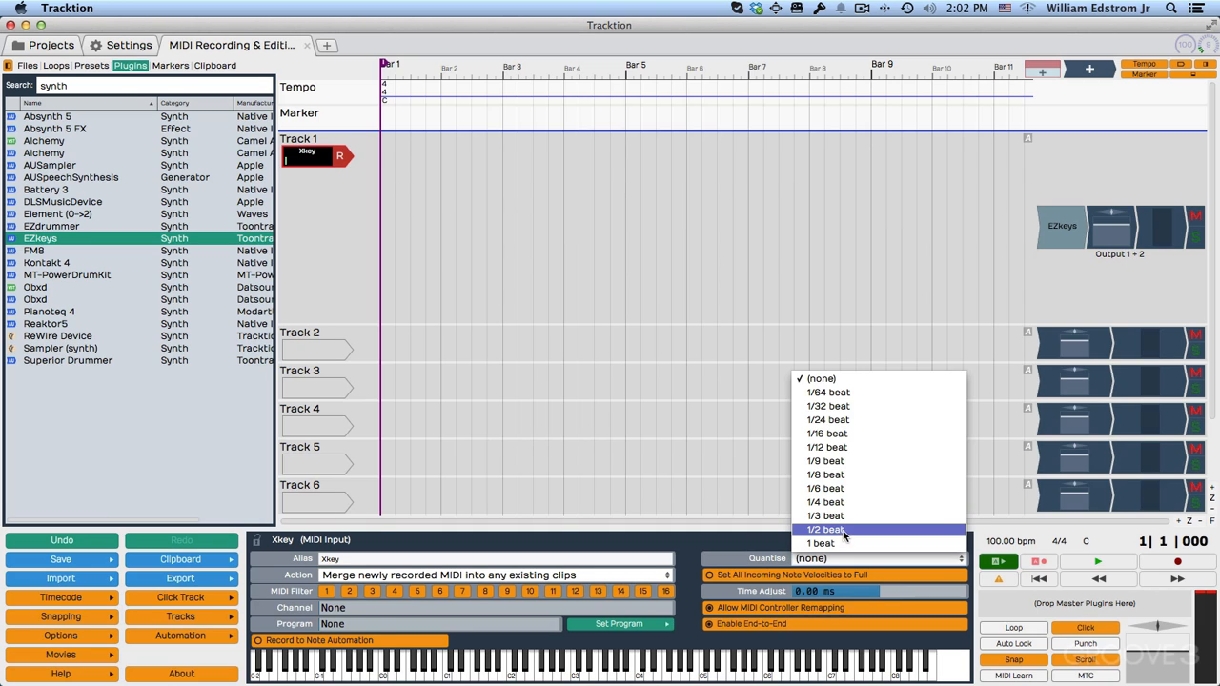
pyautogui.moveTo(826, 503)
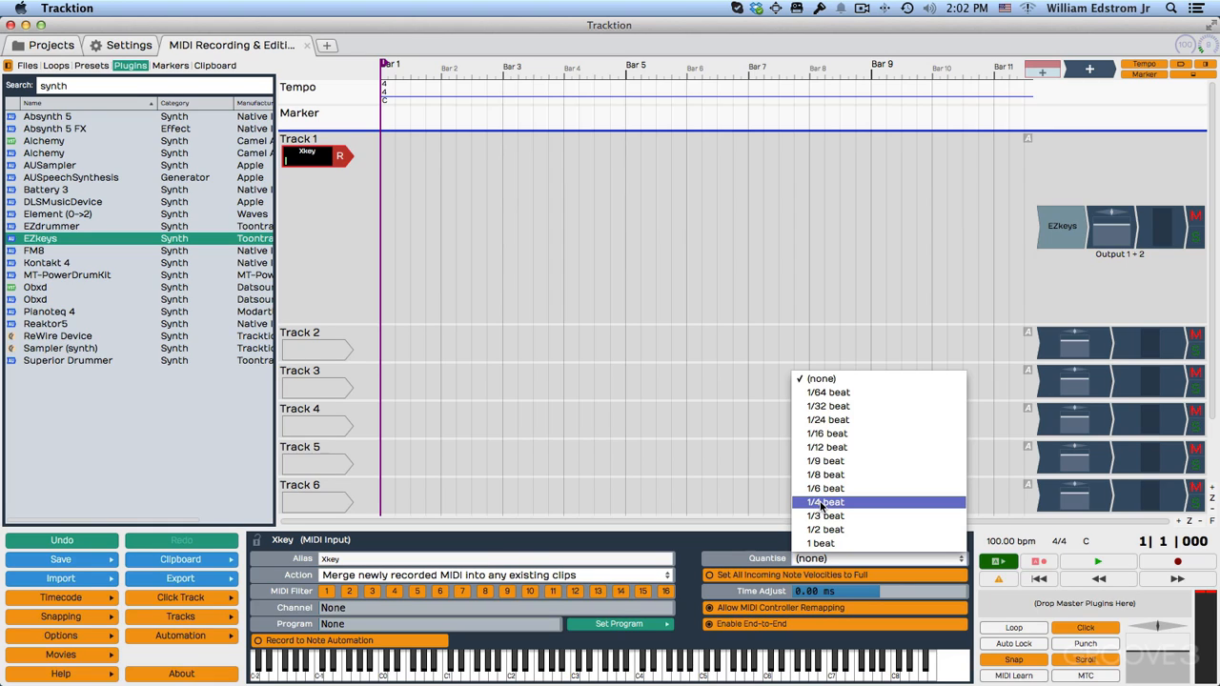
pyautogui.click(820, 544)
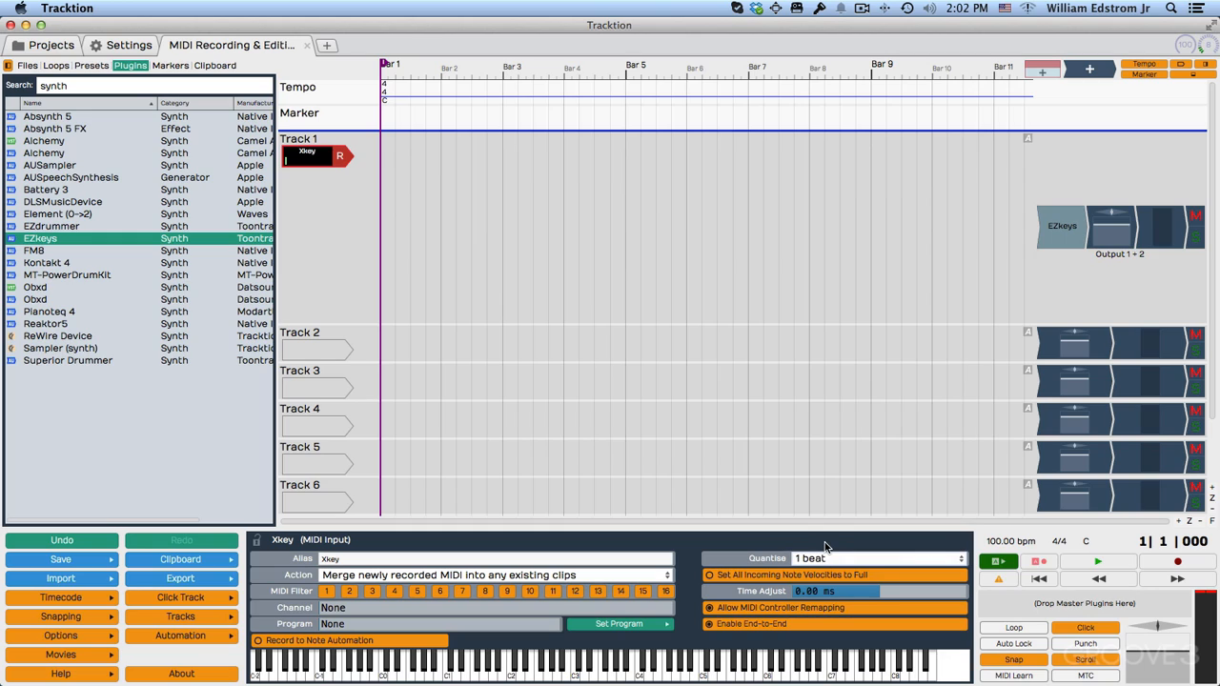
pyautogui.moveTo(467, 259)
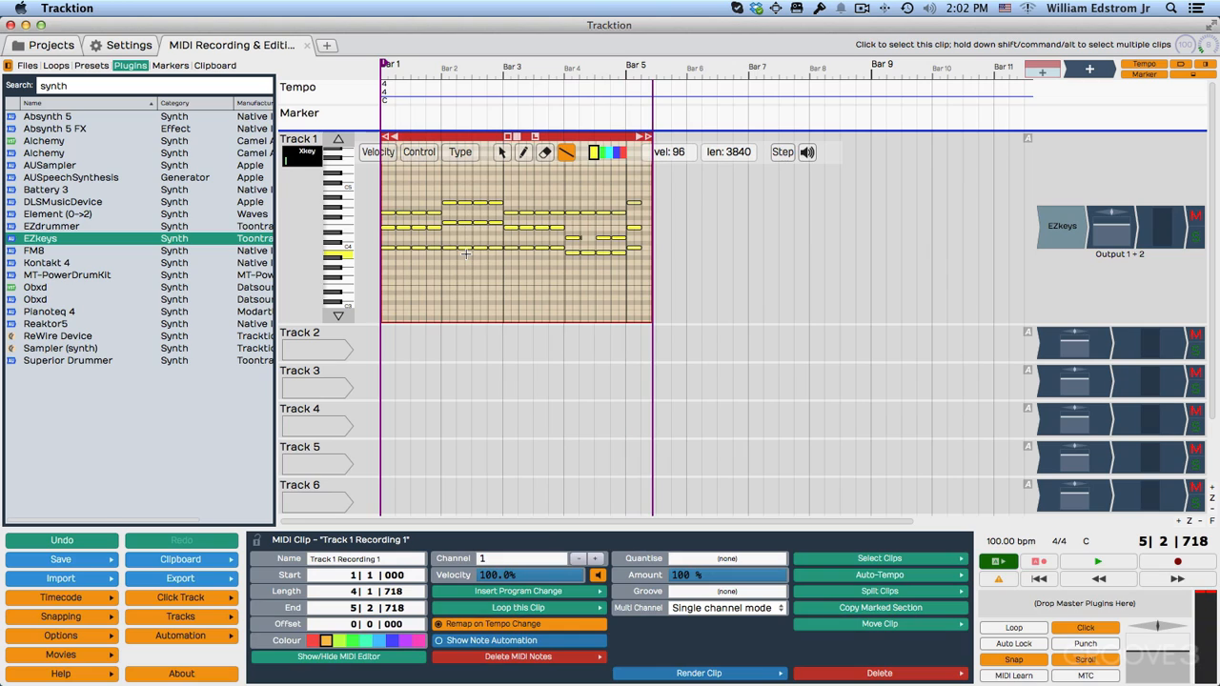
pyautogui.moveTo(400, 69)
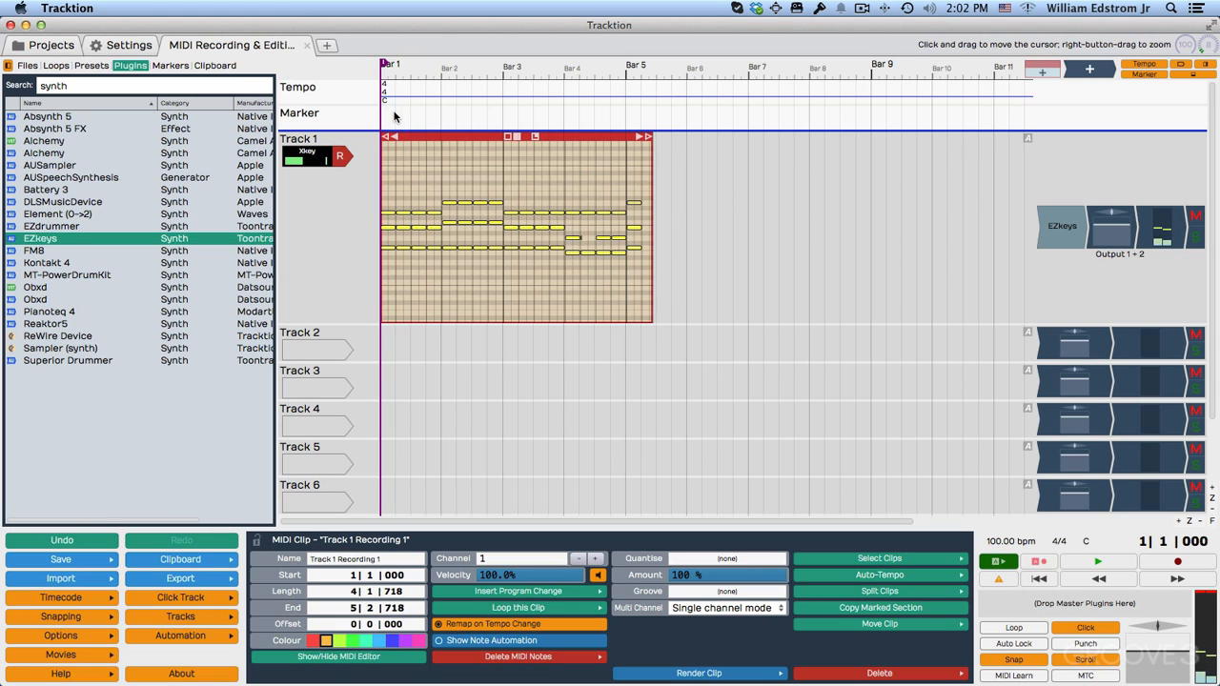
# - Record another merge-mode pass from bar 1 into Recording 1, then show Track 1's settings
pyautogui.click(1098, 561)
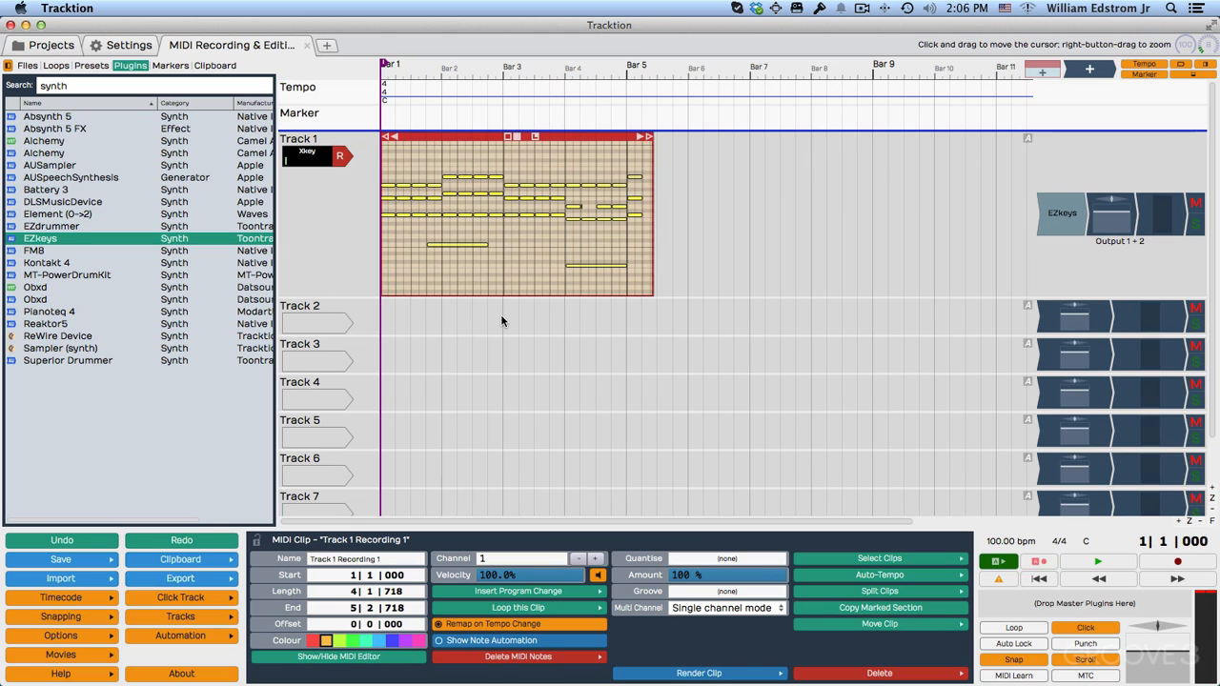
pyautogui.moveTo(391, 74)
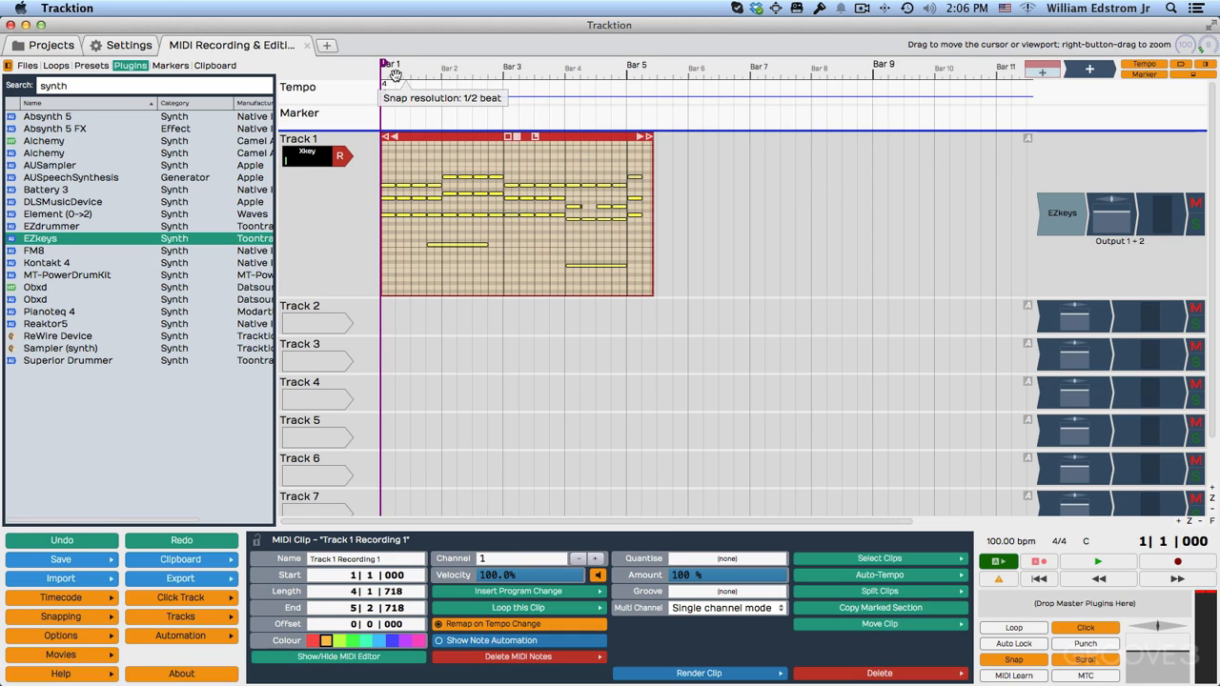
pyautogui.click(416, 73)
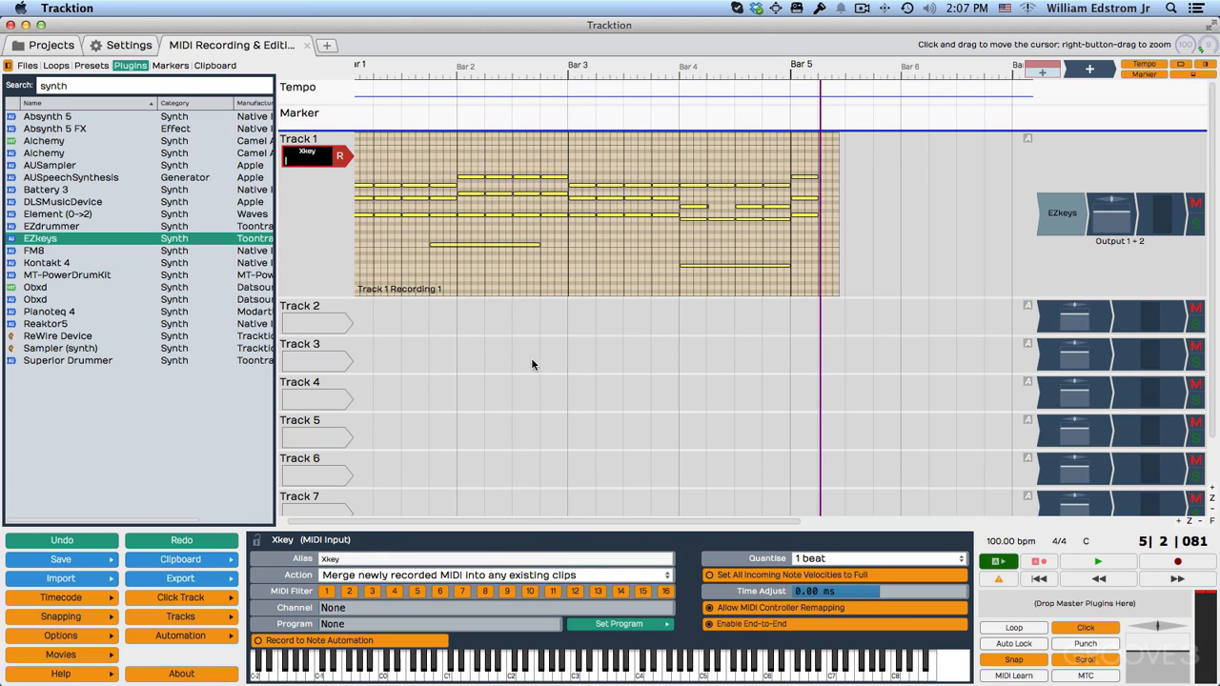
pyautogui.moveTo(549, 370)
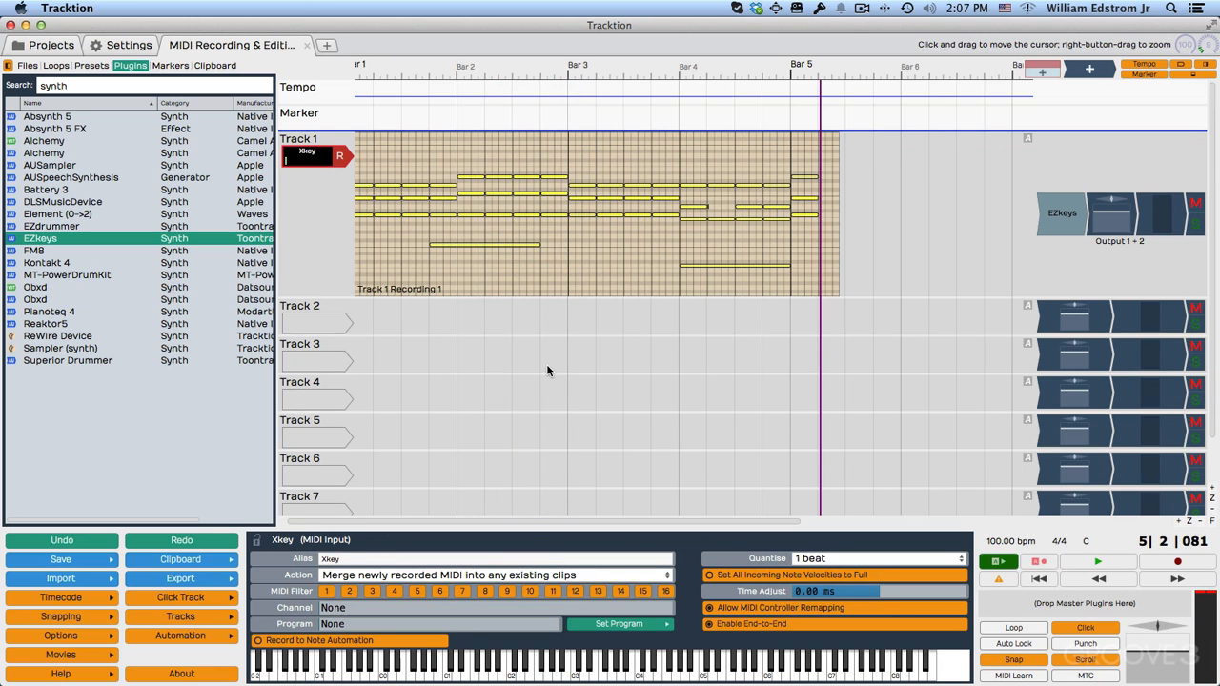
pyautogui.click(299, 138)
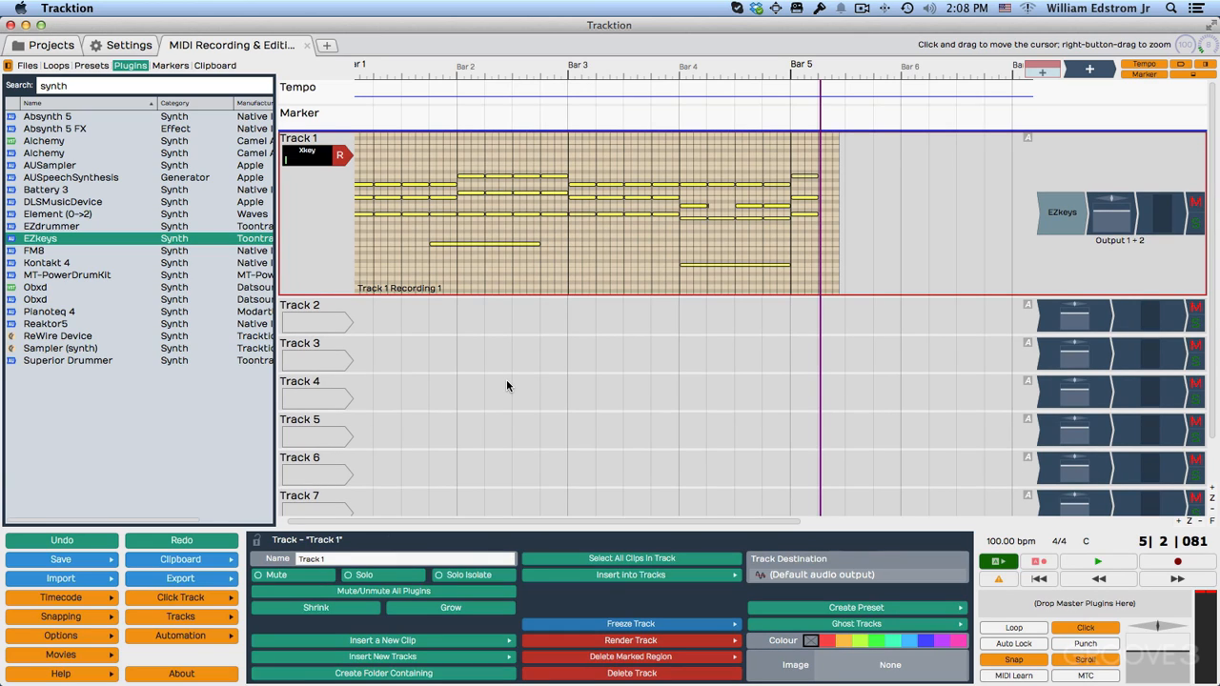